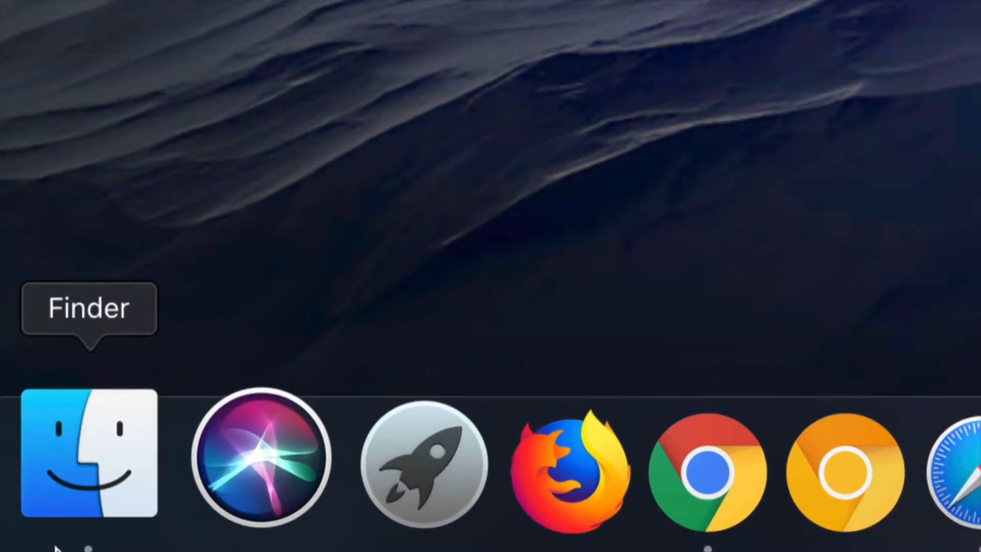
- Bring up a Finder window showing the Photos drive with its FOTOS folder
{"action": "left_click", "coordinate": [88, 454]}
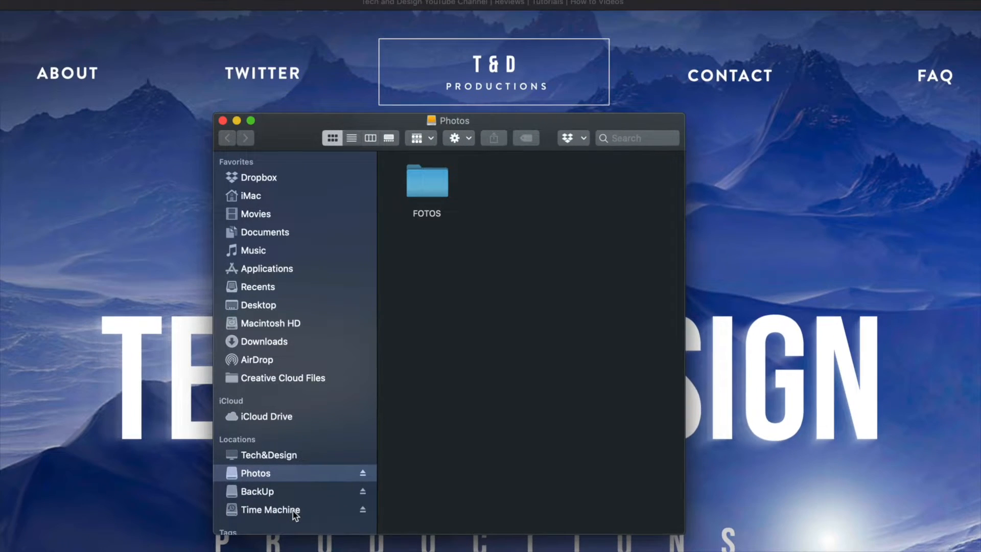
{"action": "mouse_move", "coordinate": [553, 123]}
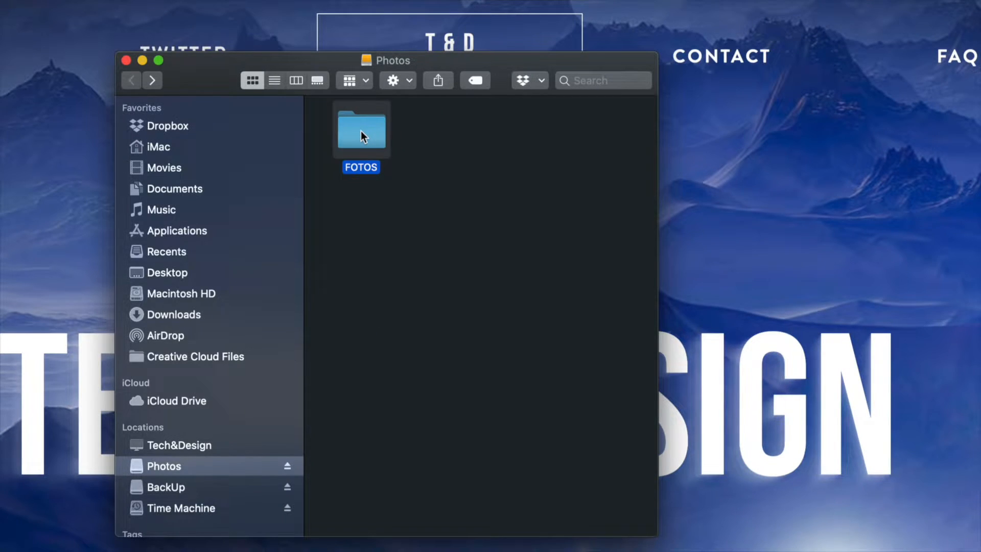
- Navigate into FOTOS > PROFESSIONAL PHOTOS and move IMG_1666.CR2 to the Trash
{"action": "double_click", "coordinate": [361, 129]}
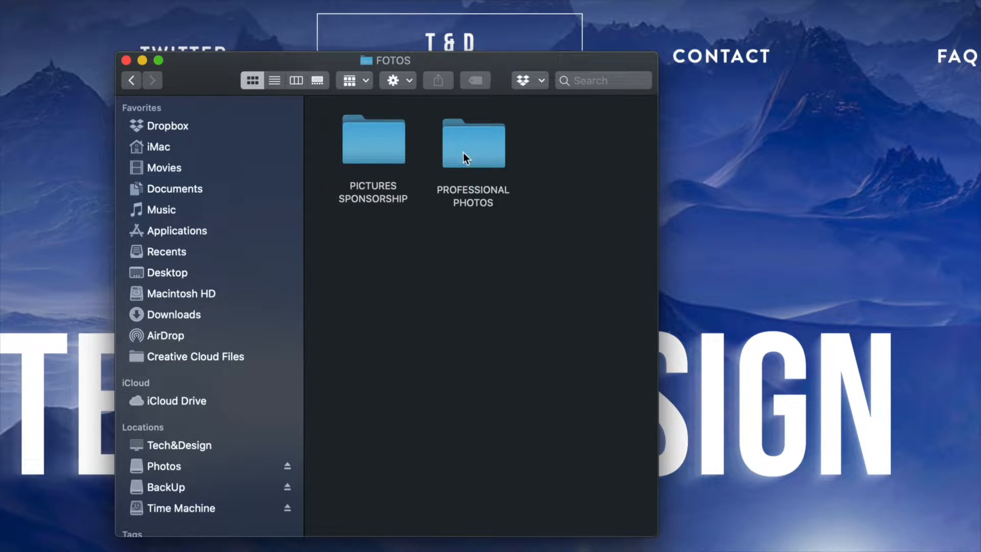
{"action": "double_click", "coordinate": [473, 143]}
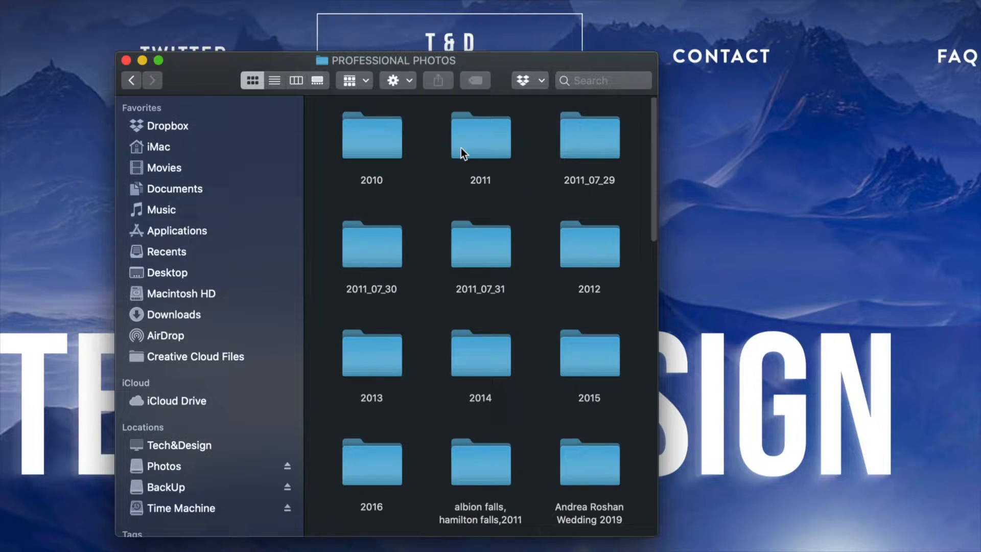
{"action": "scroll", "scroll_direction": "down", "scroll_amount": 3}
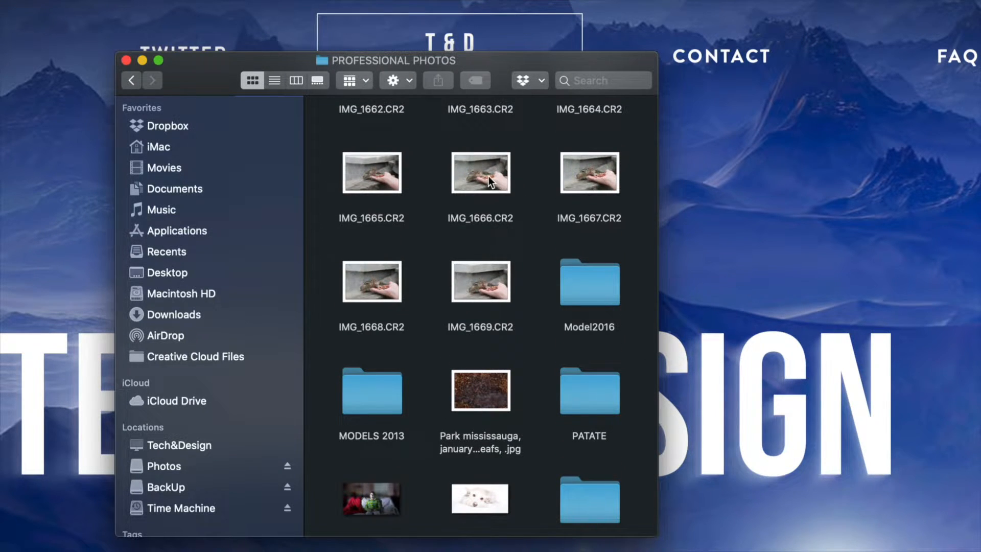
{"action": "left_click", "coordinate": [480, 172]}
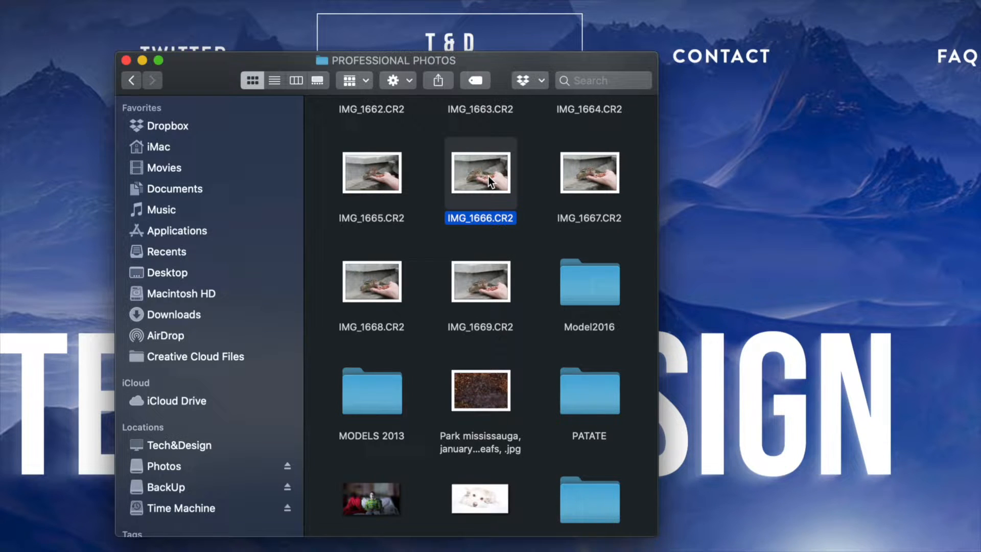
{"action": "right_click", "coordinate": [480, 171]}
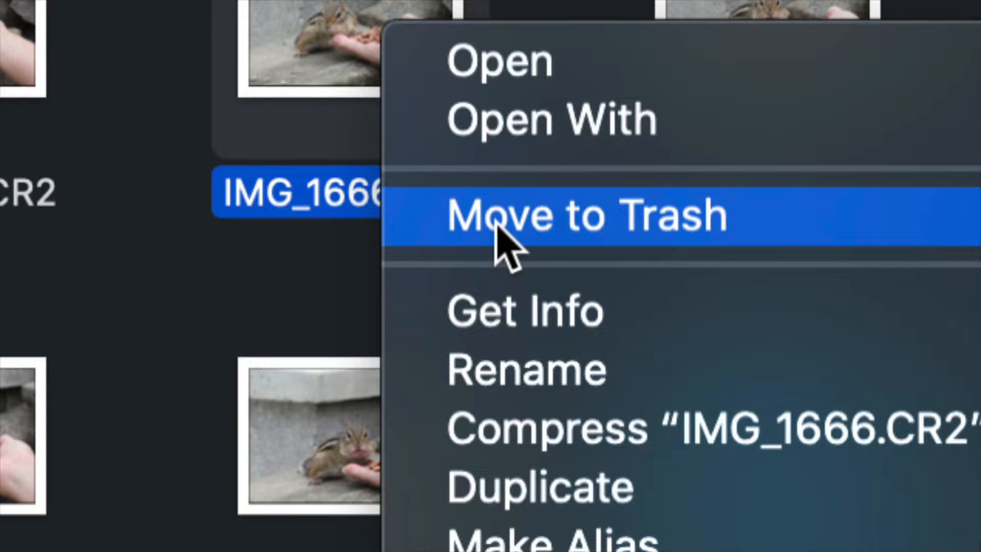
{"action": "left_click", "coordinate": [519, 214]}
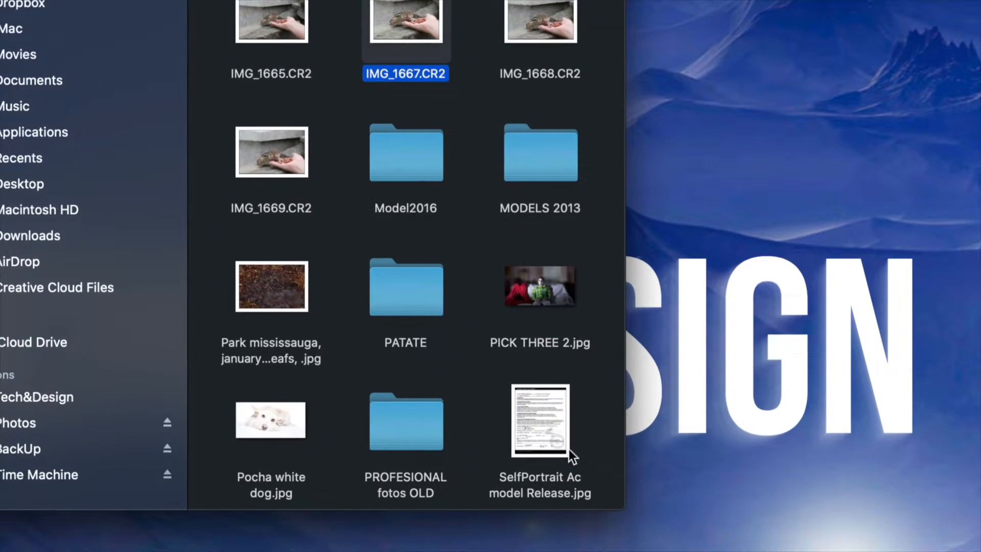
{"action": "left_click", "coordinate": [539, 422]}
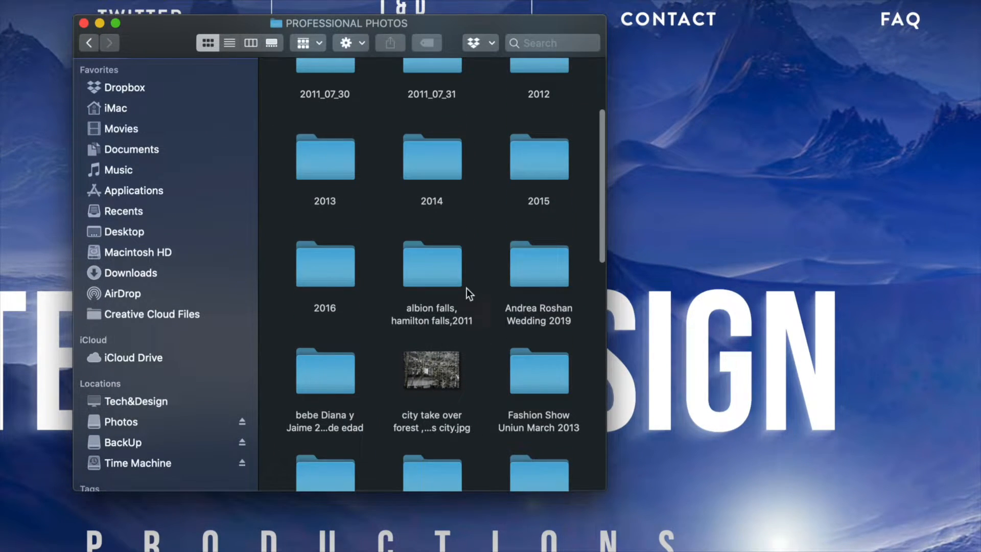
- Trash two batches of six photos from the albion falls, hamilton falls,2011 folder
{"action": "double_click", "coordinate": [430, 269]}
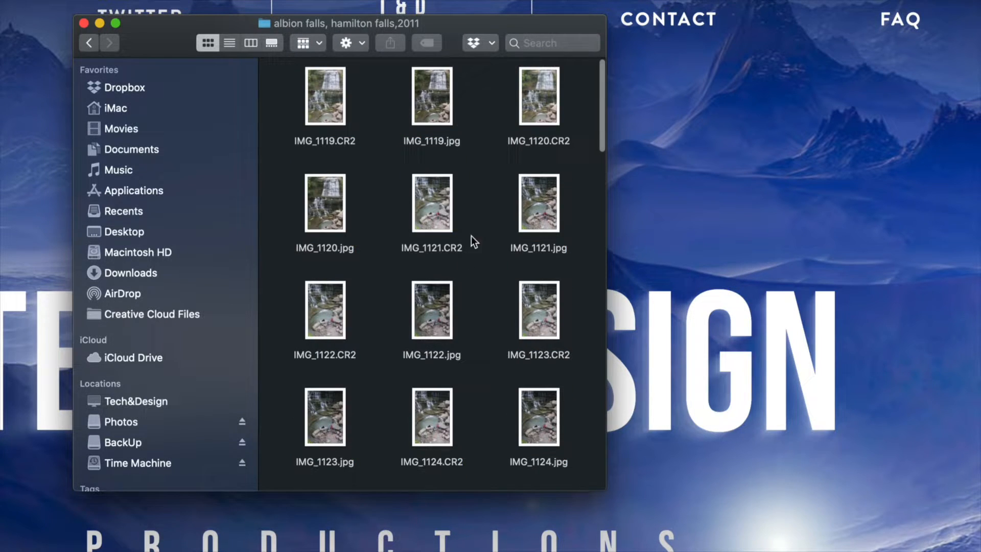
{"action": "mouse_move", "coordinate": [495, 176]}
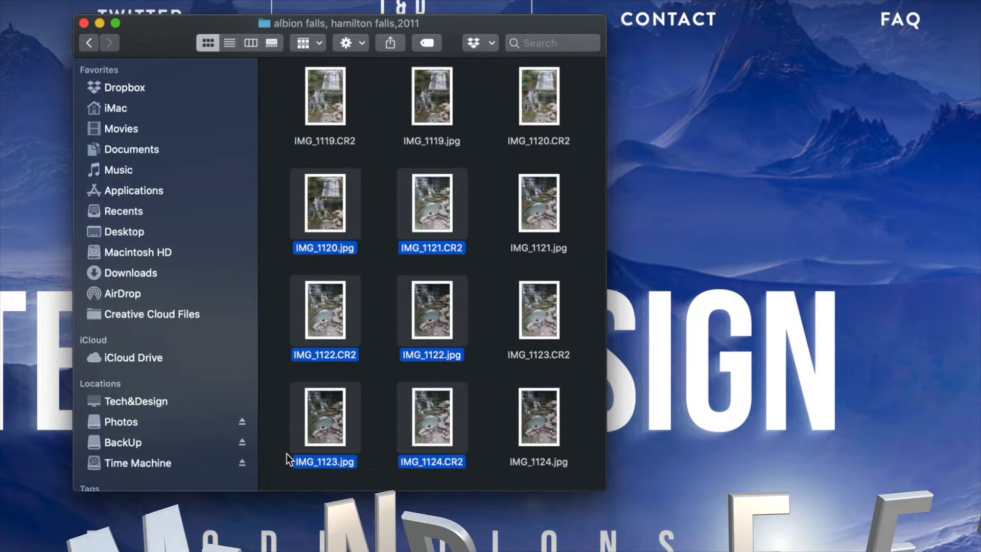
{"action": "key", "text": "cmd+delete"}
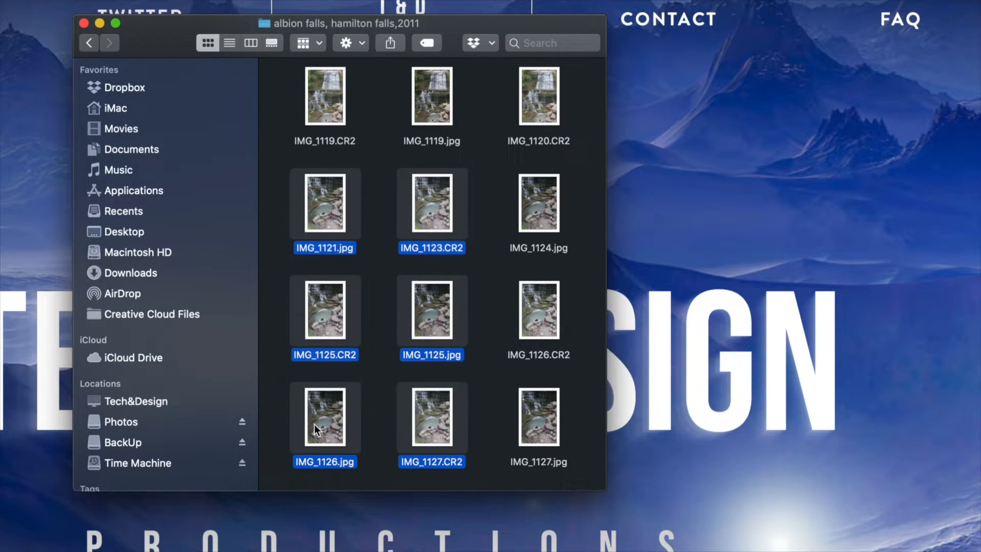
{"action": "right_click", "coordinate": [325, 416]}
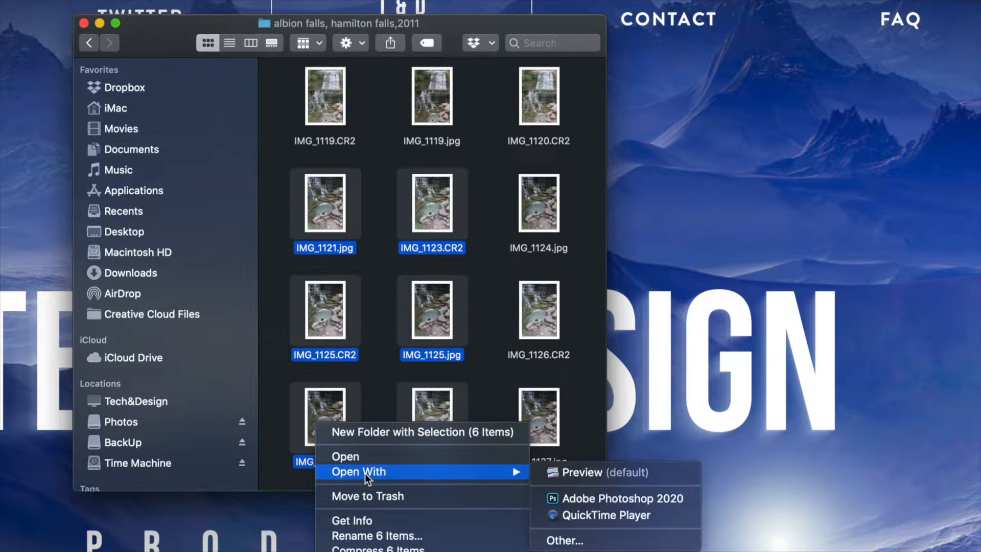
{"action": "mouse_move", "coordinate": [365, 496]}
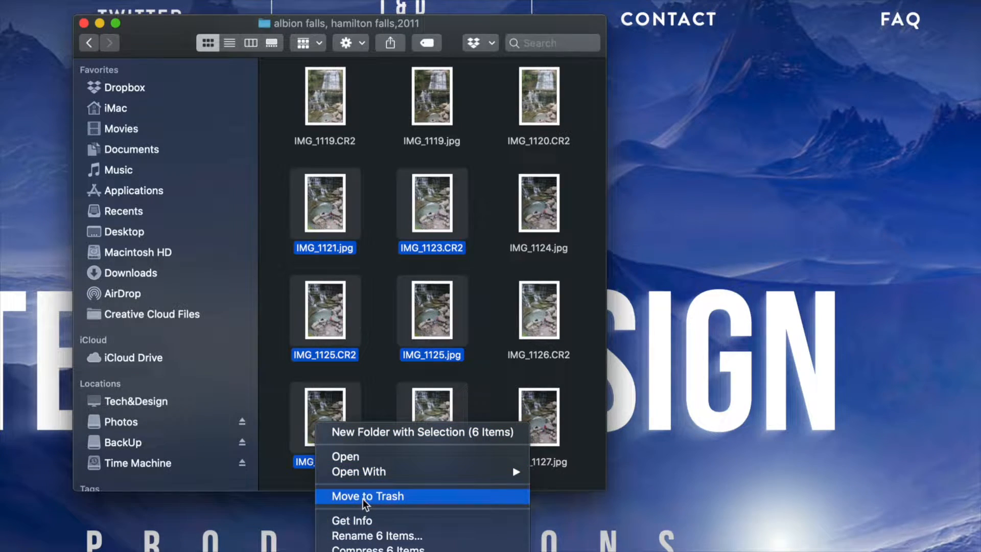
{"action": "left_click", "coordinate": [368, 495]}
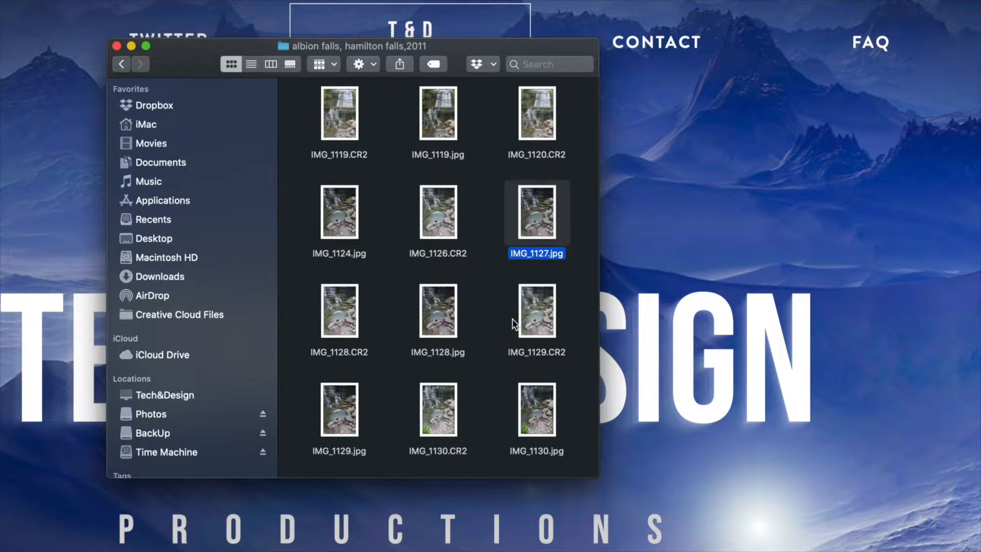
- Trash the FOTOS folder from the Photos drive and switch to the BackUp drive
{"action": "left_click", "coordinate": [152, 414]}
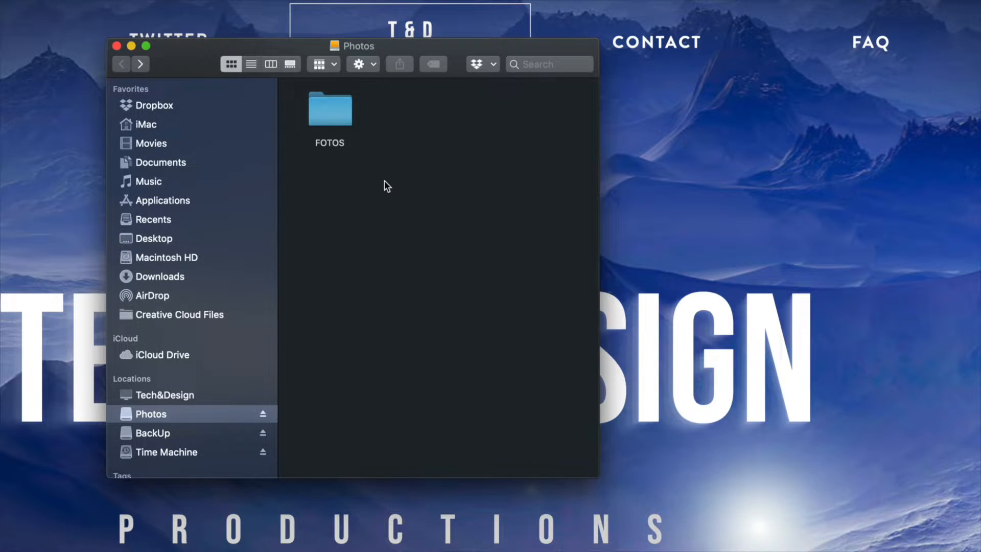
{"action": "left_click", "coordinate": [330, 109]}
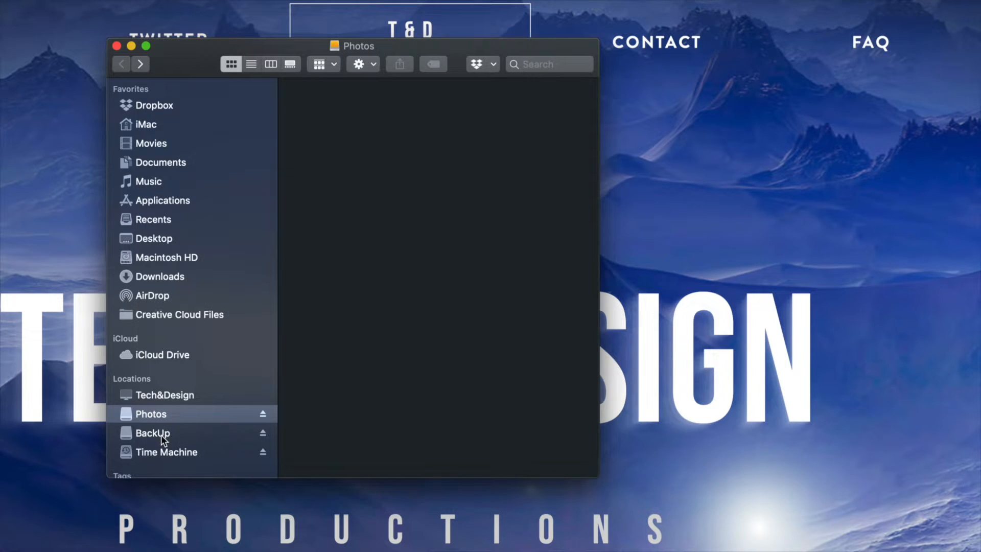
{"action": "left_click", "coordinate": [152, 432]}
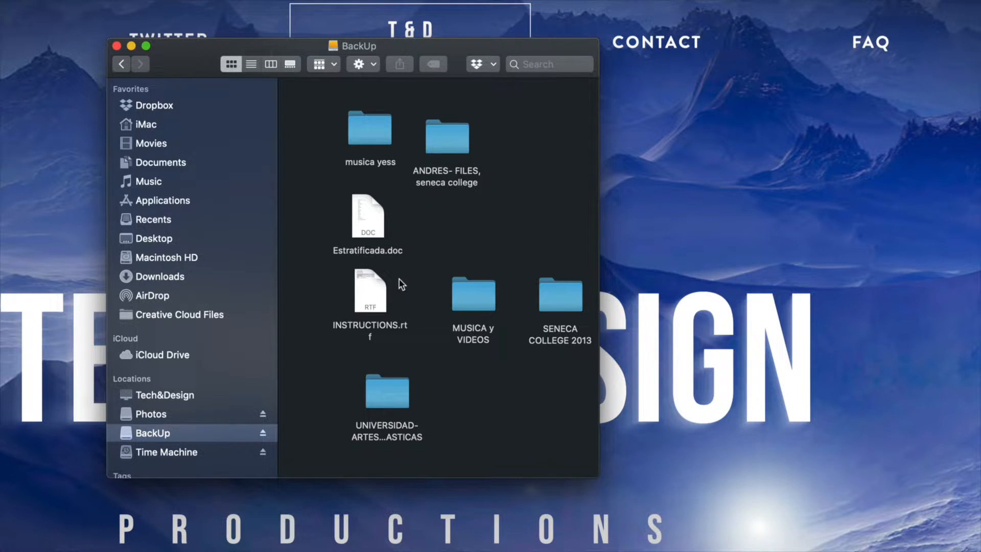
- Trash Estratificada.doc and the MUSICA y VIDEOS folder from the BackUp drive
{"action": "left_click", "coordinate": [368, 216]}
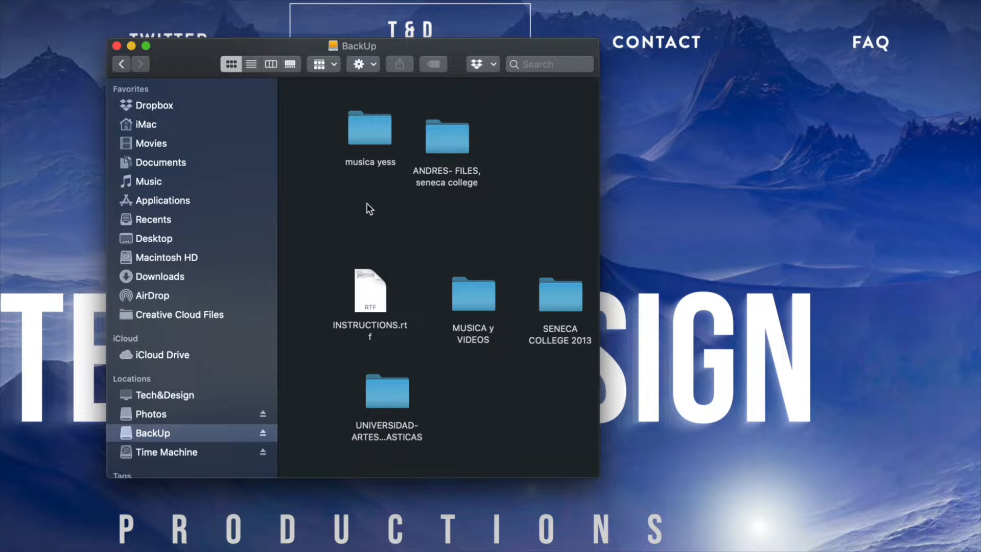
{"action": "left_click", "coordinate": [473, 293]}
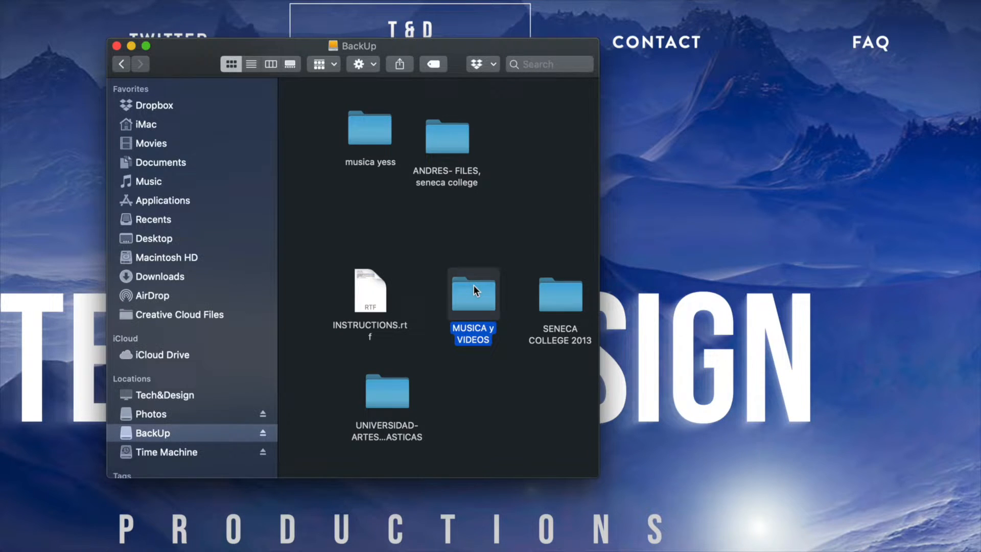
{"action": "right_click", "coordinate": [472, 291]}
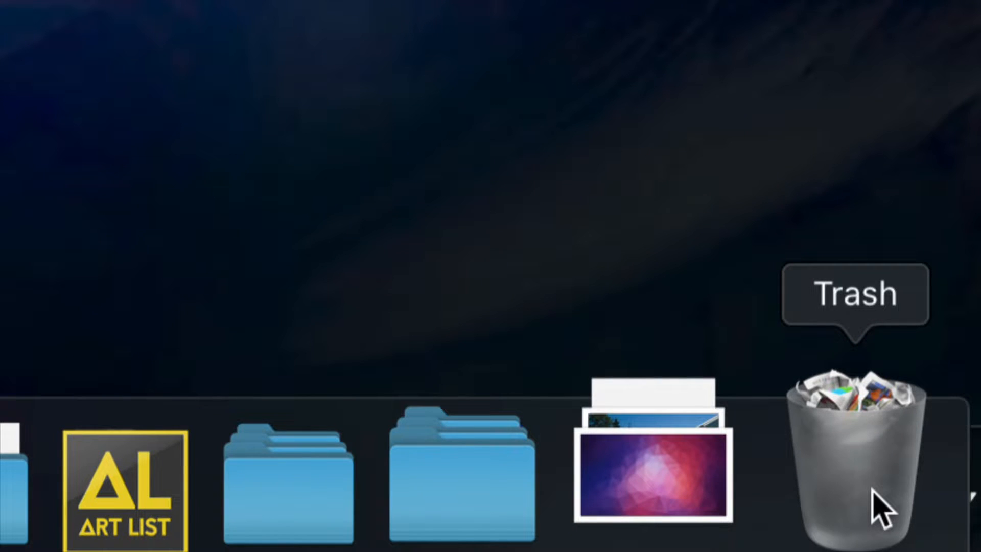
- Empty the Trash from the Dock, confirming permanent erasure of the trashed items
{"action": "right_click", "coordinate": [854, 462]}
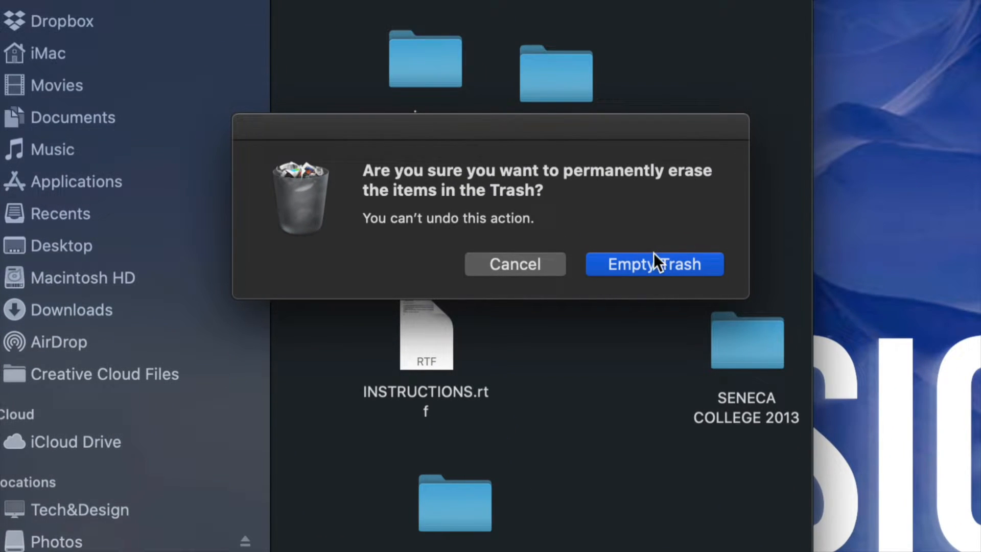
{"action": "left_click", "coordinate": [653, 263]}
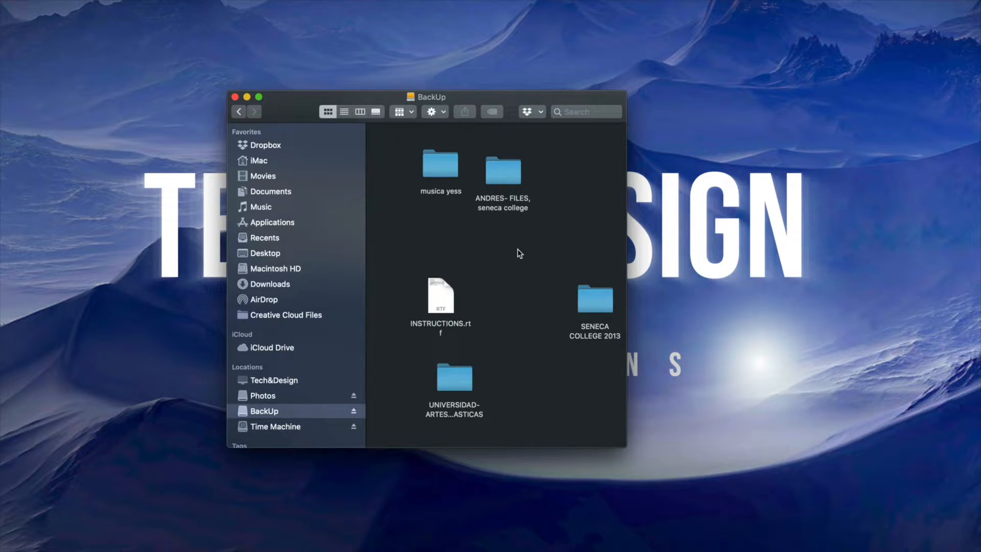
{"action": "left_click_drag", "start_coordinate": [425, 96], "coordinate": [432, 106]}
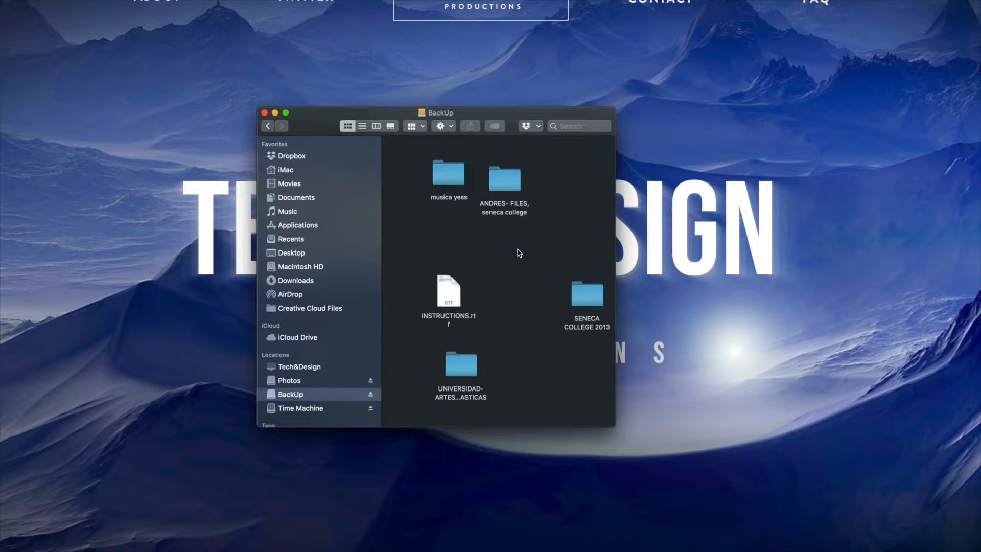
{"action": "right_click", "coordinate": [500, 252]}
{"action": "type", "text": "disk"}
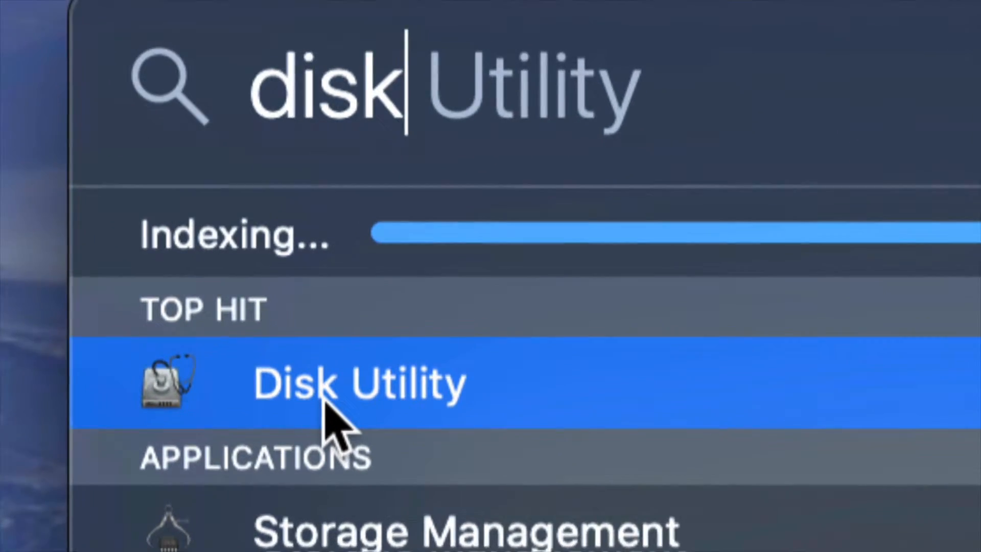
- Launch Disk Utility from the Spotlight Top Hit result
{"action": "left_click", "coordinate": [358, 381]}
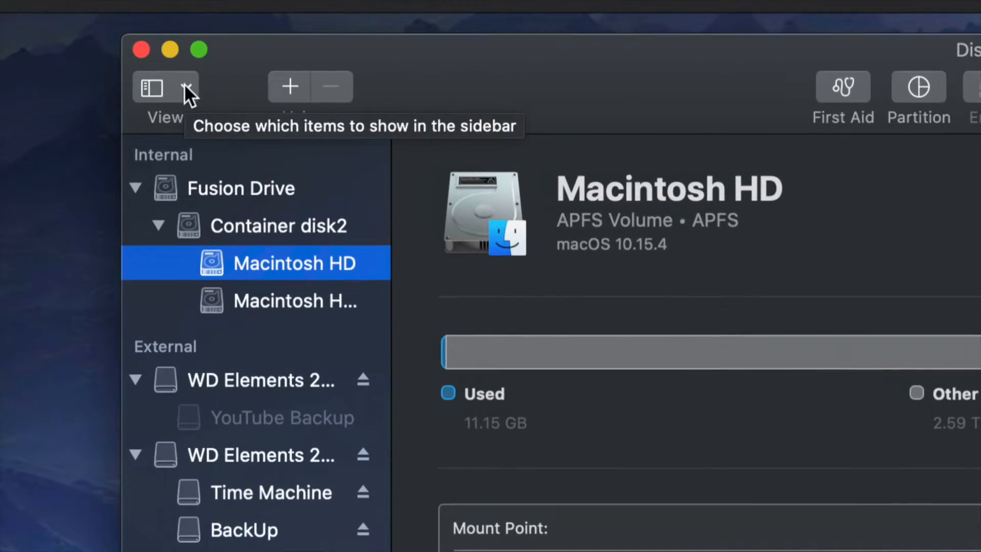
- Switch the sidebar to Show All Devices and select the WD Elements disk holding three volumes
{"action": "left_click", "coordinate": [188, 86]}
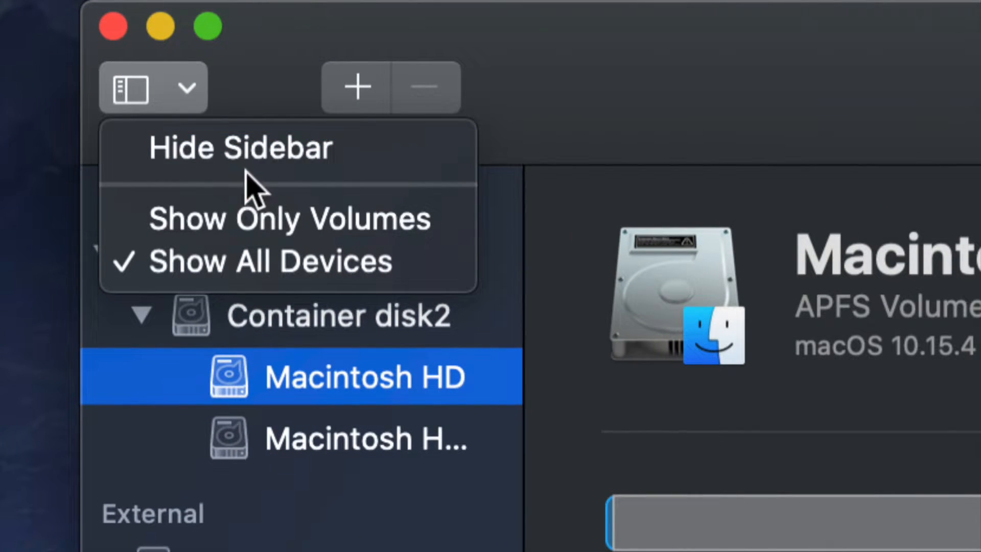
{"action": "left_click", "coordinate": [288, 217]}
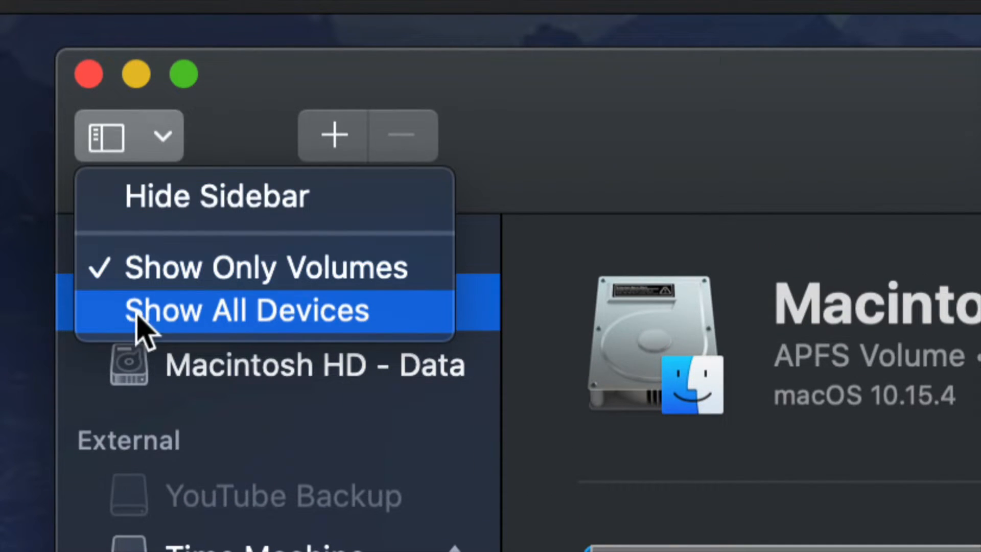
{"action": "left_click", "coordinate": [249, 310]}
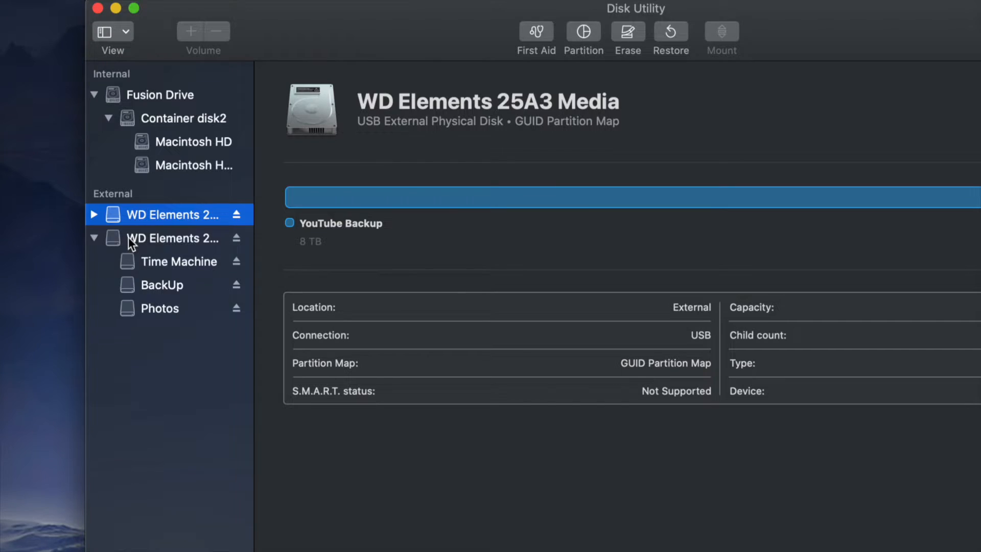
{"action": "left_click", "coordinate": [175, 238]}
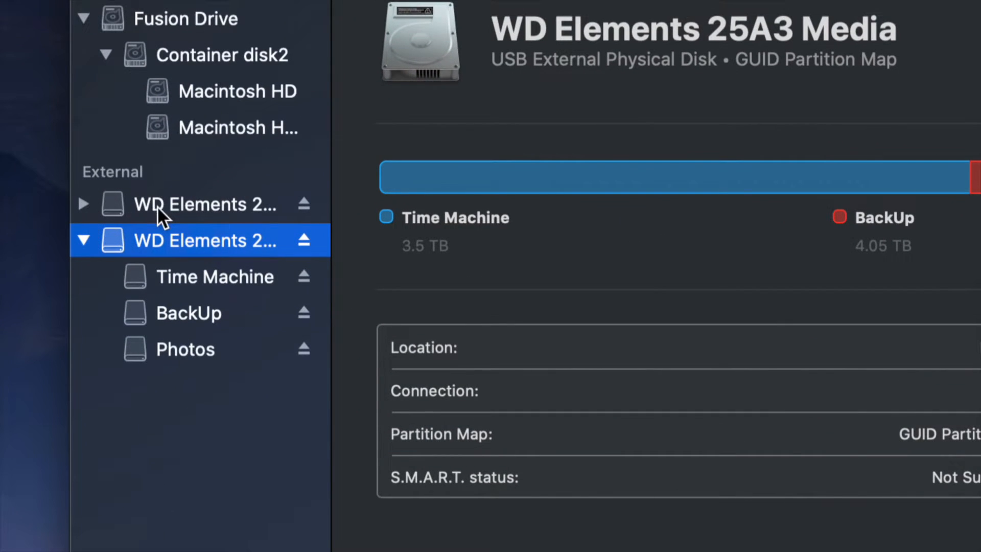
- Check the first drive's YouTube Backup volume, then reselect the three-volume WD Elements drive
{"action": "left_click", "coordinate": [207, 204]}
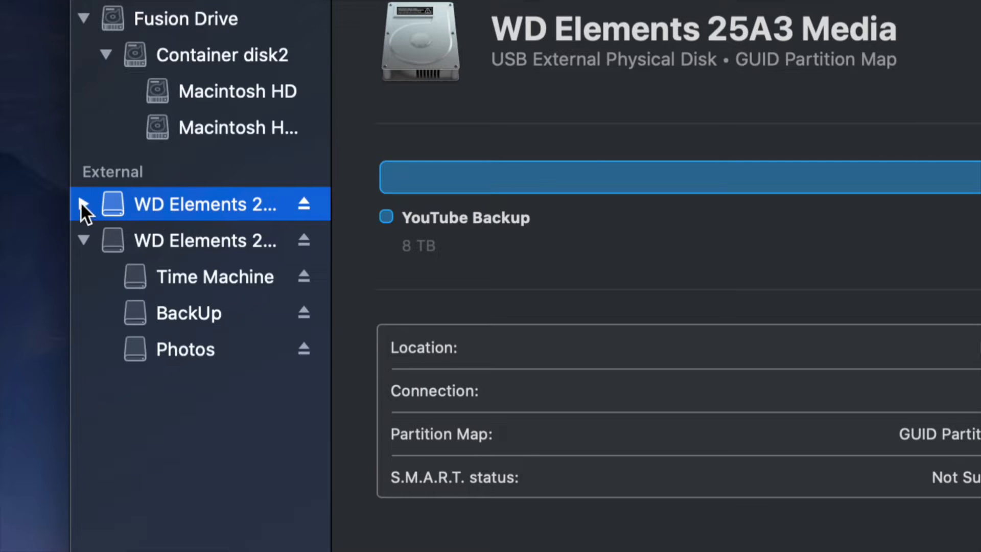
{"action": "left_click", "coordinate": [83, 204]}
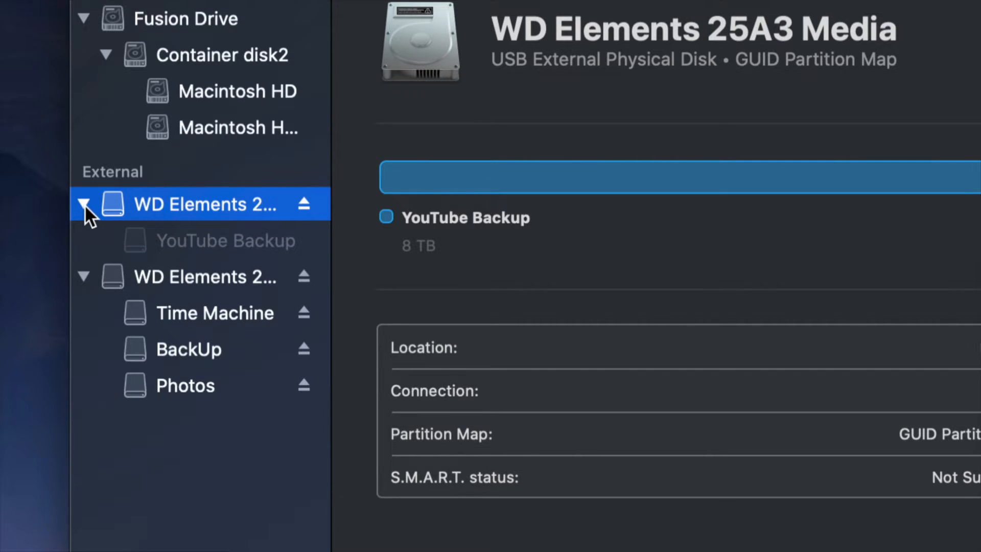
{"action": "left_click", "coordinate": [83, 203]}
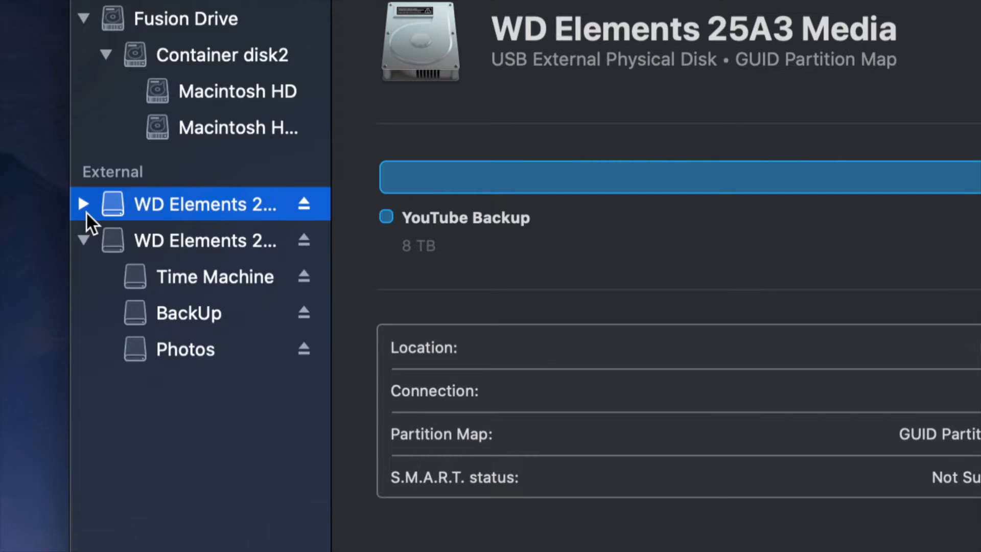
{"action": "mouse_move", "coordinate": [132, 251]}
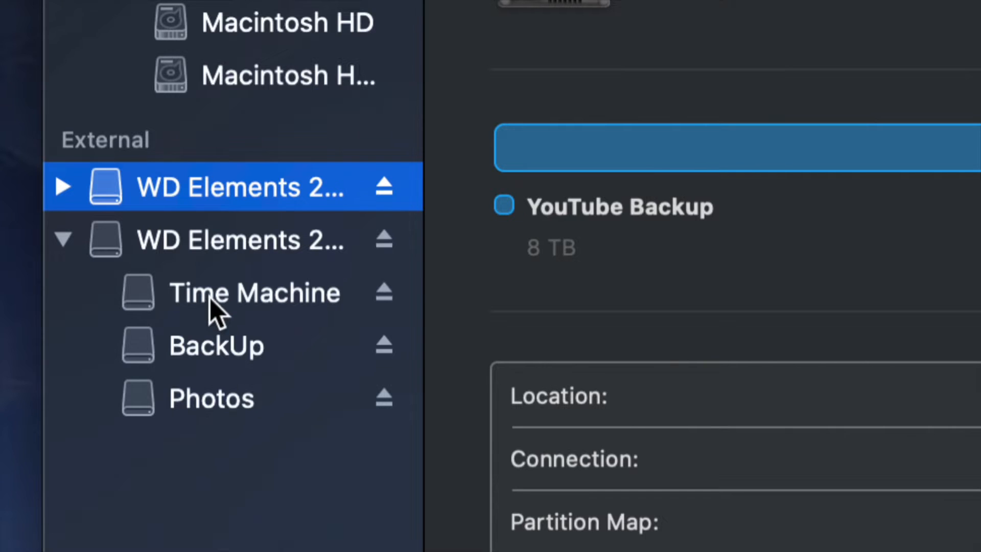
{"action": "mouse_move", "coordinate": [236, 341]}
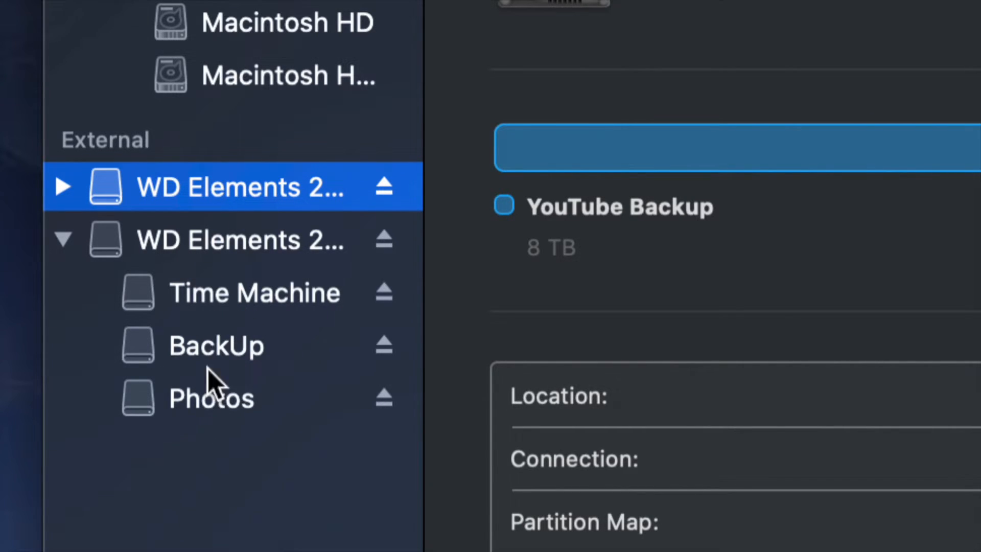
{"action": "left_click", "coordinate": [254, 292]}
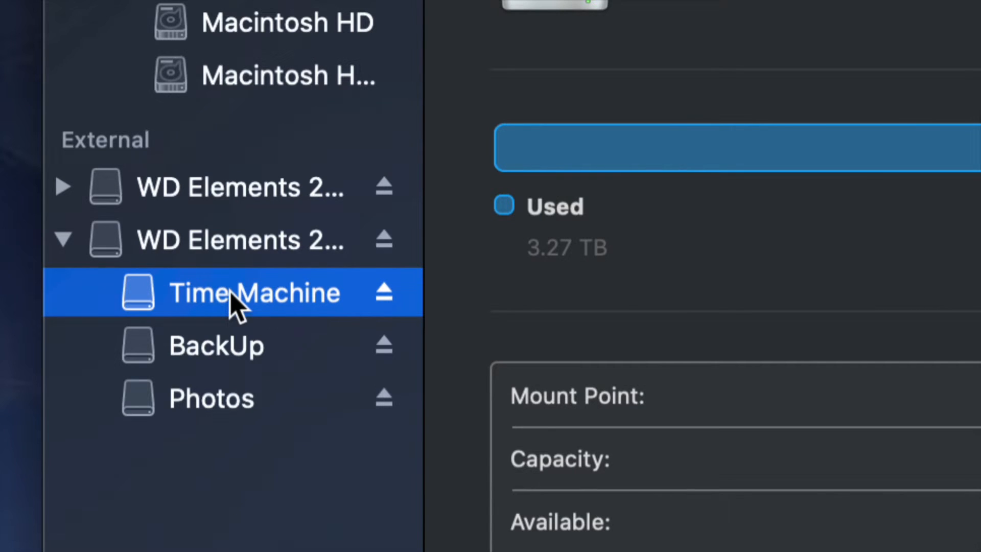
{"action": "left_click", "coordinate": [238, 239]}
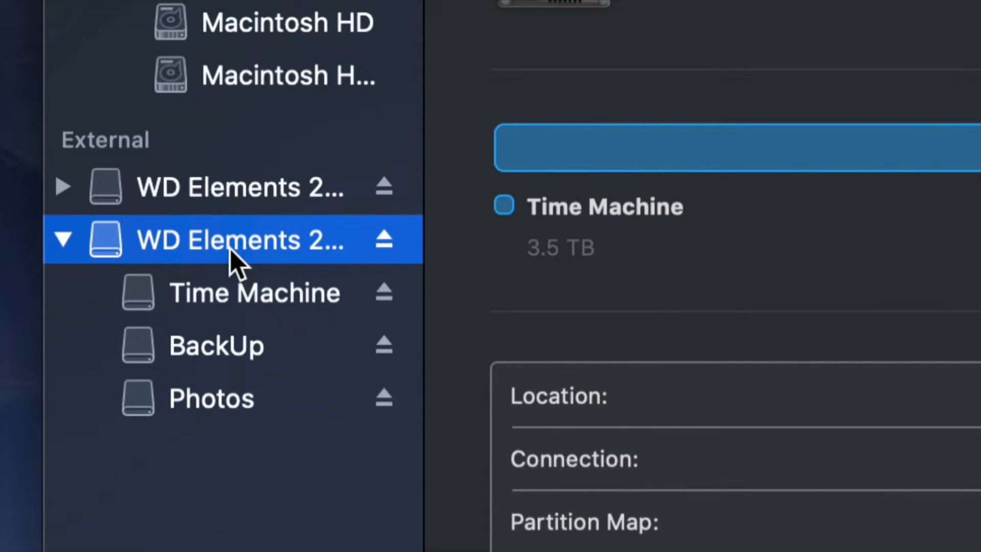
{"action": "mouse_move", "coordinate": [306, 368]}
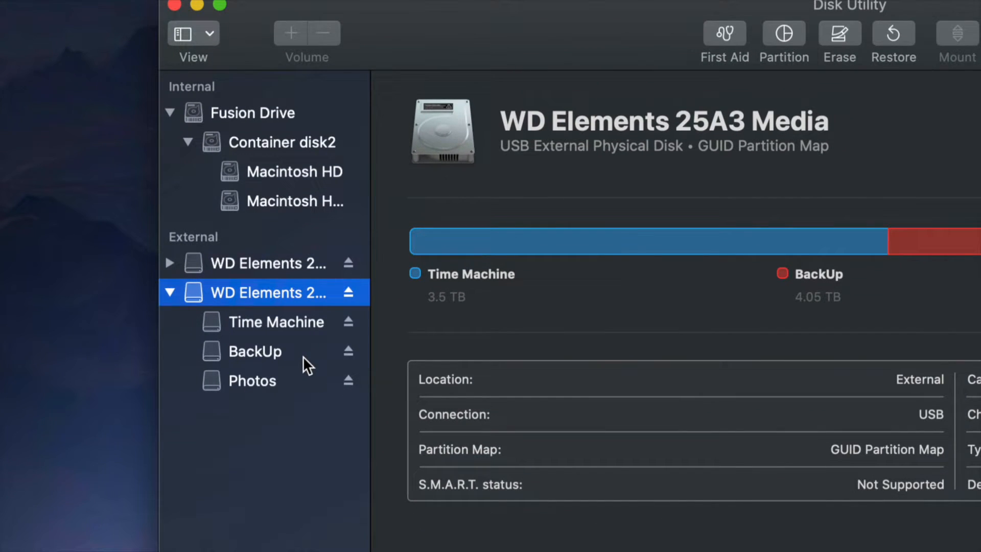
{"action": "mouse_move", "coordinate": [924, 317]}
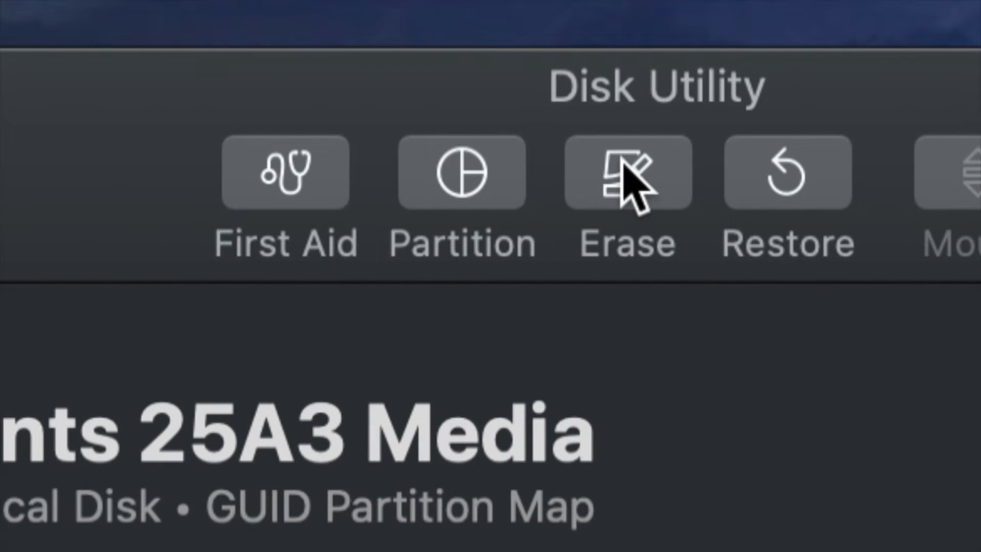
- Start Erase for WD Elements 25A3 Media, review formats and keep GUID Partition Map scheme
{"action": "left_click", "coordinate": [625, 174]}
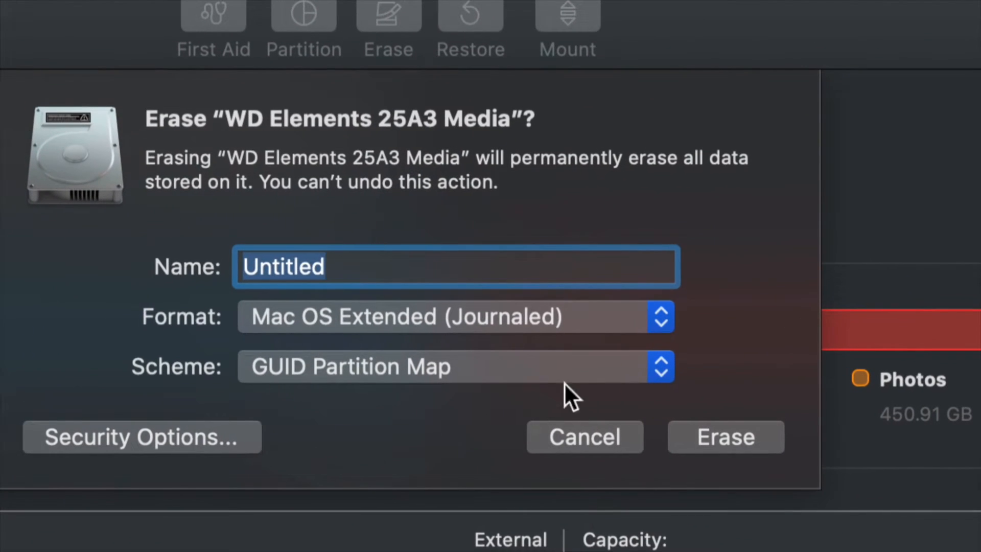
{"action": "left_click", "coordinate": [661, 315]}
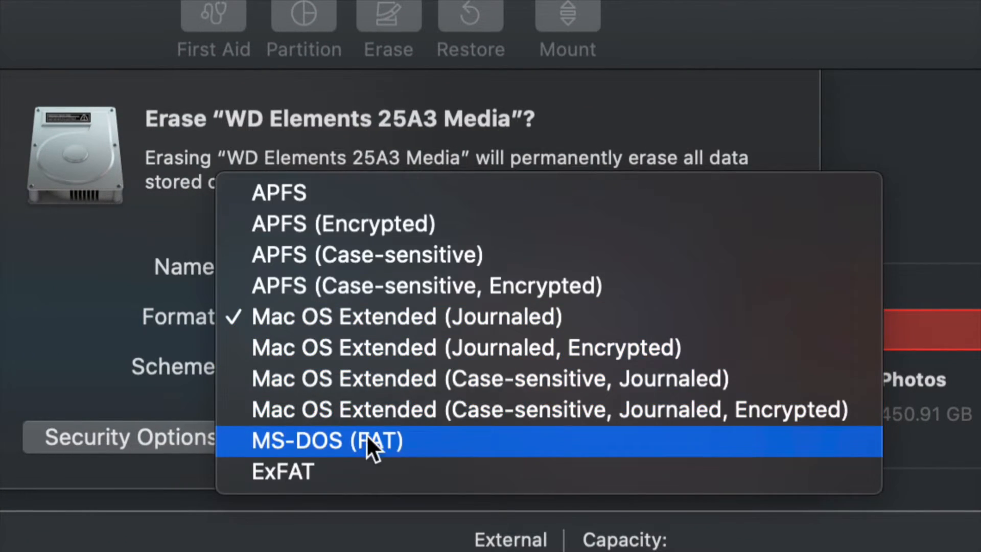
{"action": "left_click", "coordinate": [282, 471]}
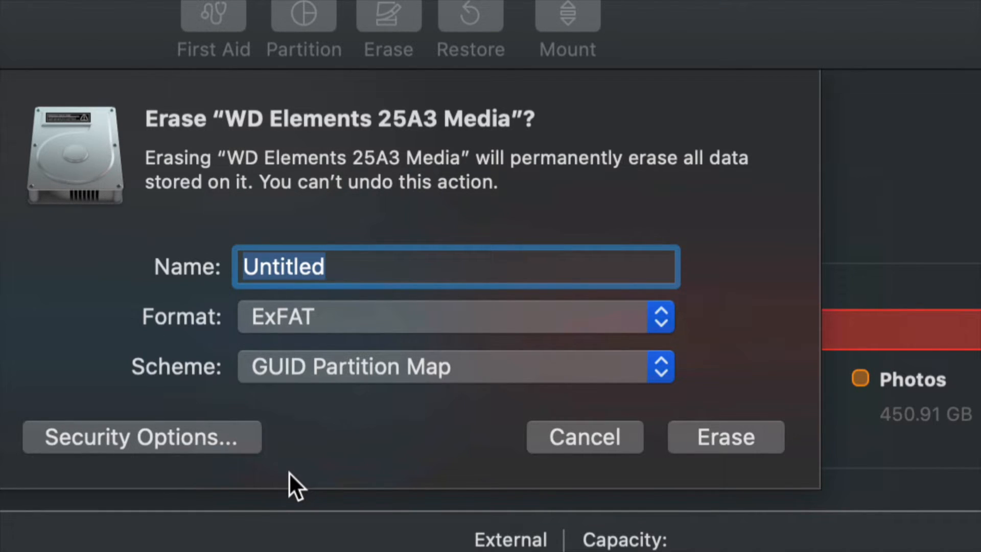
{"action": "mouse_move", "coordinate": [616, 316]}
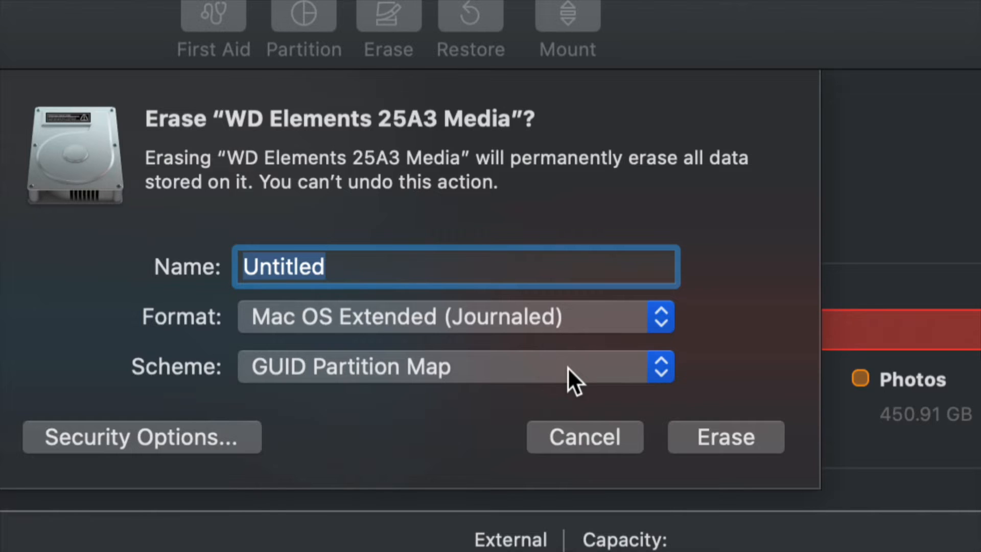
{"action": "left_click", "coordinate": [660, 366]}
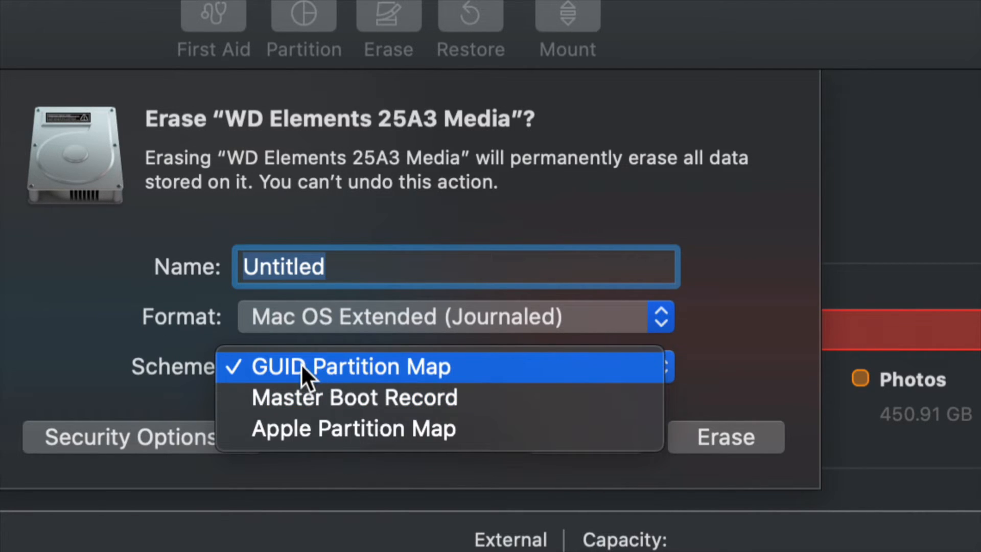
{"action": "left_click", "coordinate": [350, 365]}
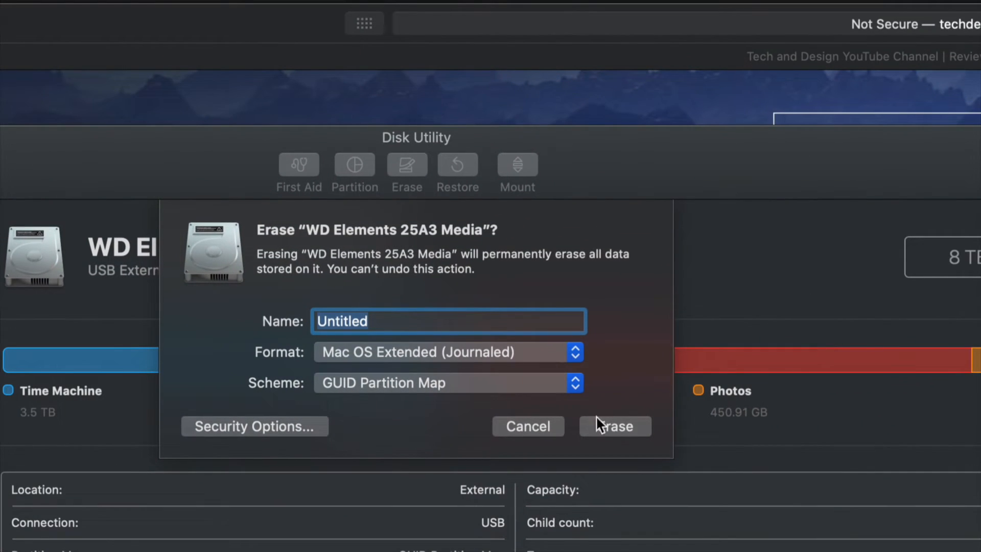
- Run the erase and dismiss the report, leaving a single 8 TB Untitled volume
{"action": "left_click", "coordinate": [614, 425]}
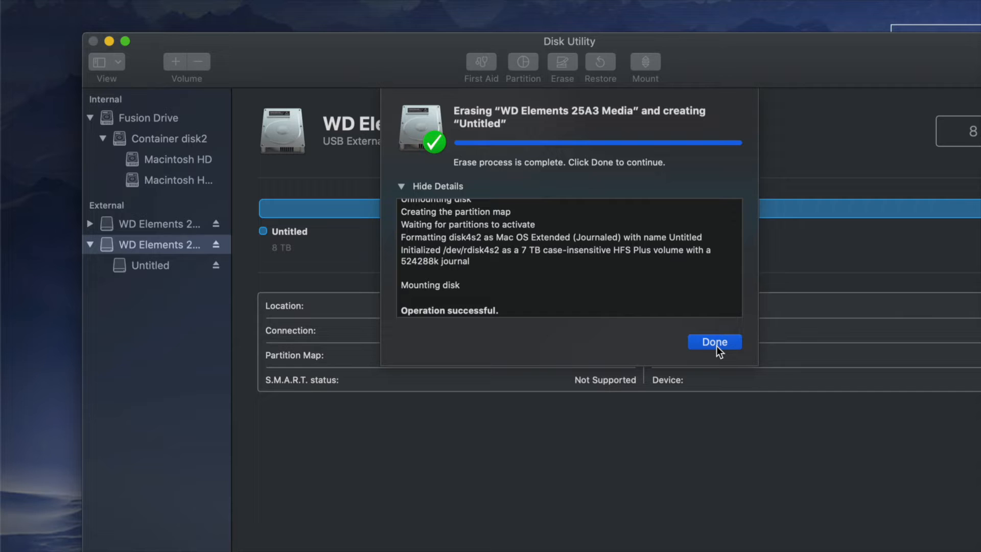
{"action": "left_click", "coordinate": [714, 342]}
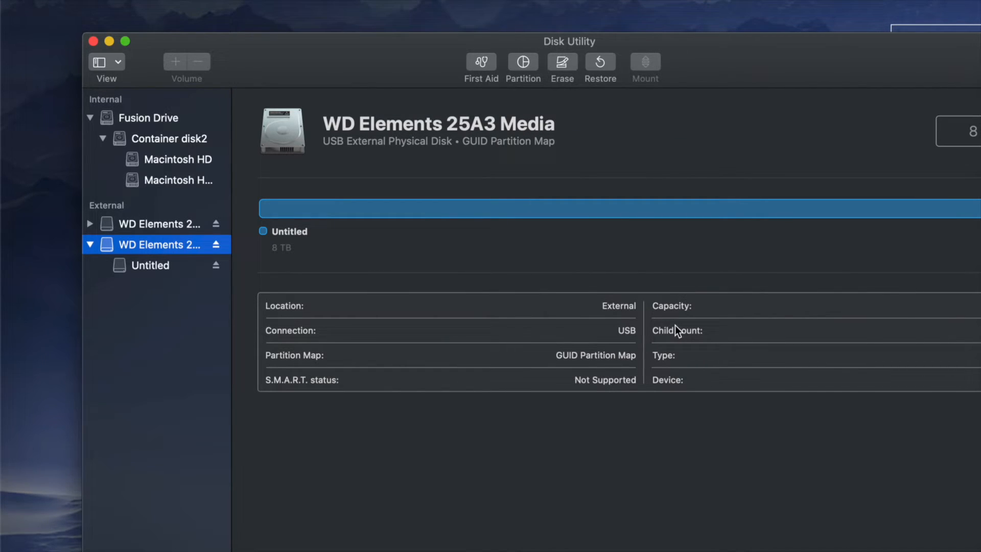
{"action": "mouse_move", "coordinate": [633, 194]}
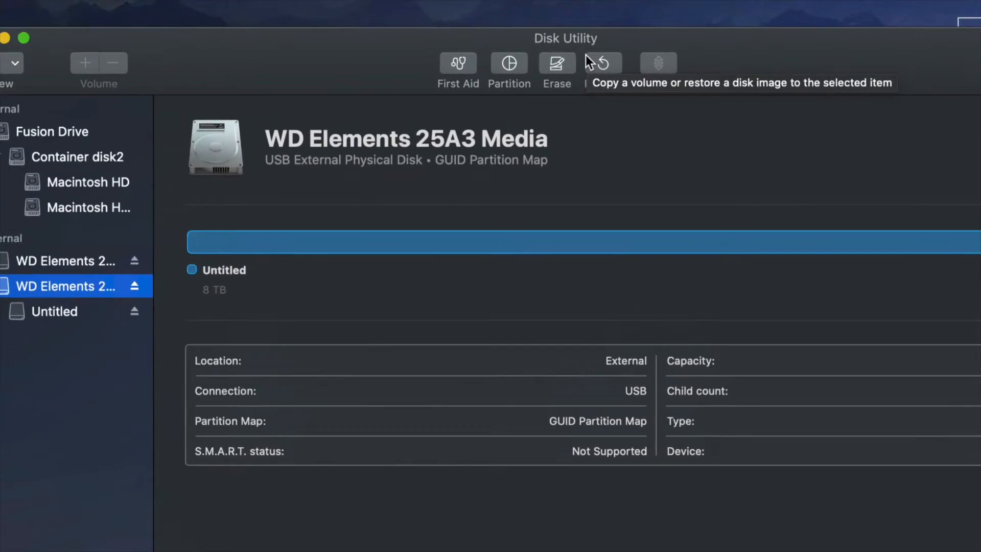
- Reopen the erase sheet's Security Options and slide between Fastest and Most Secure to read each level
{"action": "left_click", "coordinate": [556, 64]}
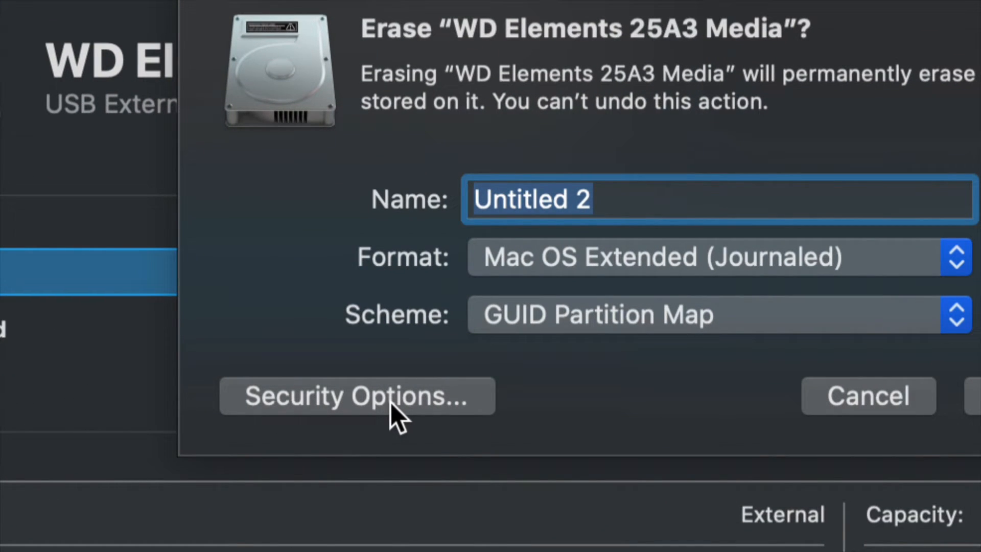
{"action": "left_click", "coordinate": [357, 395]}
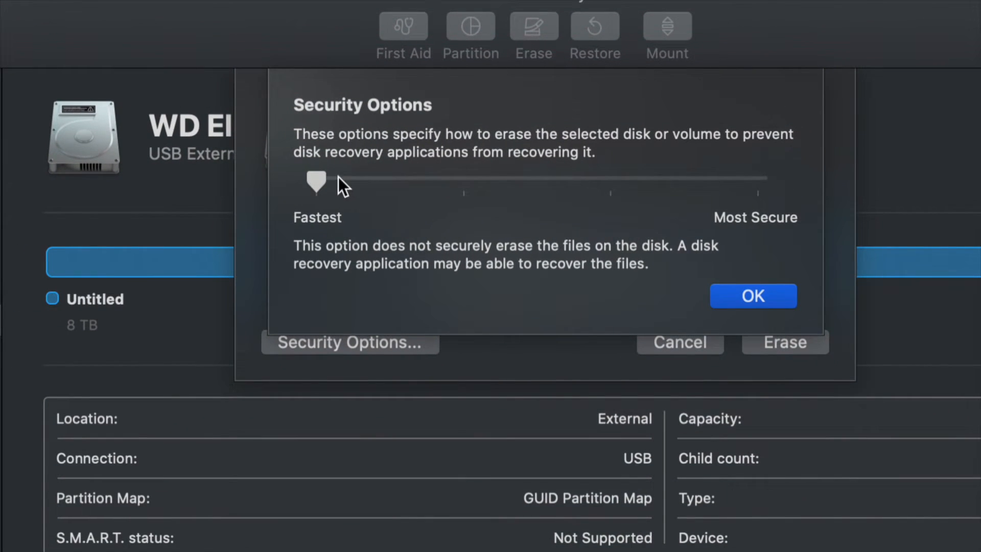
{"action": "left_click_drag", "start_coordinate": [316, 182], "coordinate": [757, 182]}
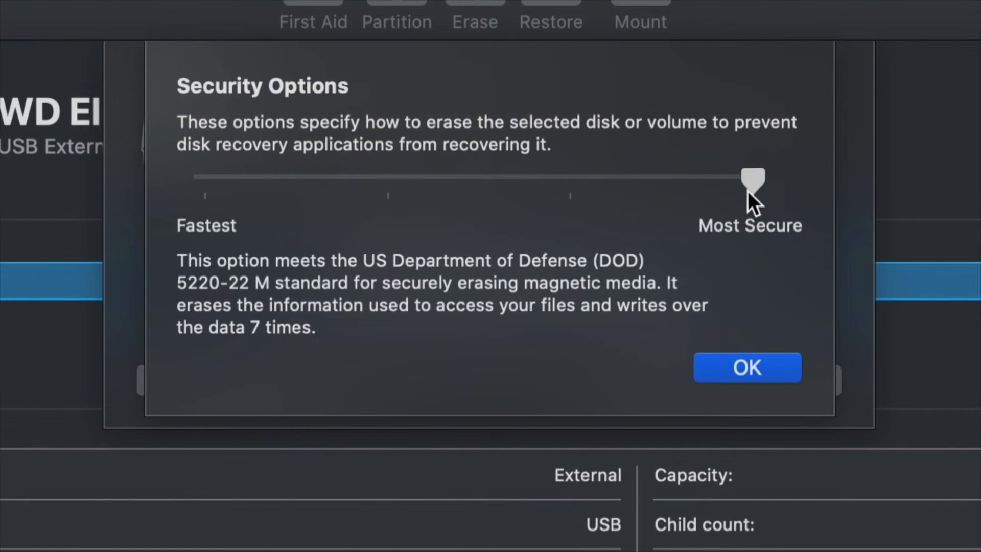
{"action": "left_click_drag", "start_coordinate": [754, 177], "coordinate": [205, 178]}
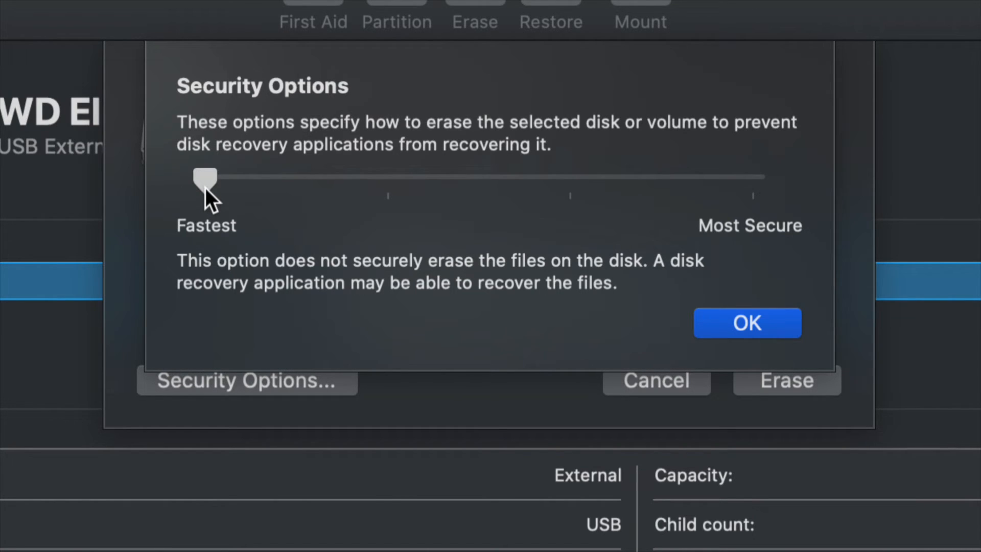
{"action": "left_click_drag", "start_coordinate": [206, 178], "coordinate": [753, 178]}
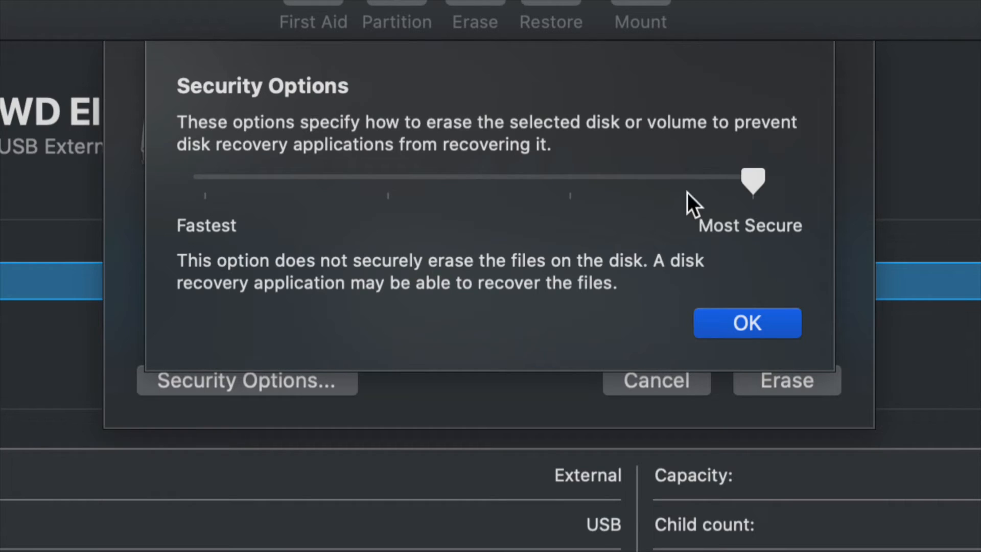
{"action": "left_click_drag", "start_coordinate": [753, 182], "coordinate": [753, 182]}
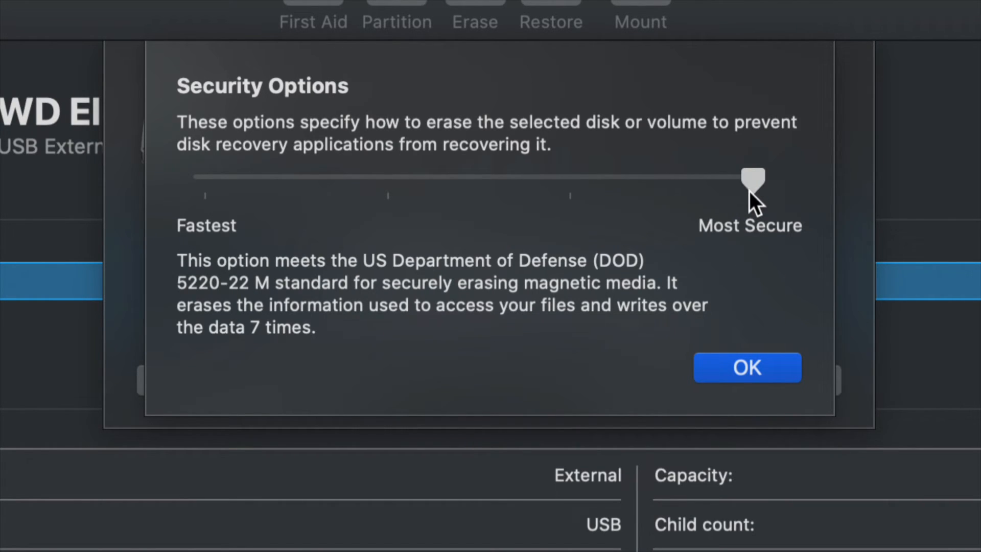
{"action": "mouse_move", "coordinate": [719, 194]}
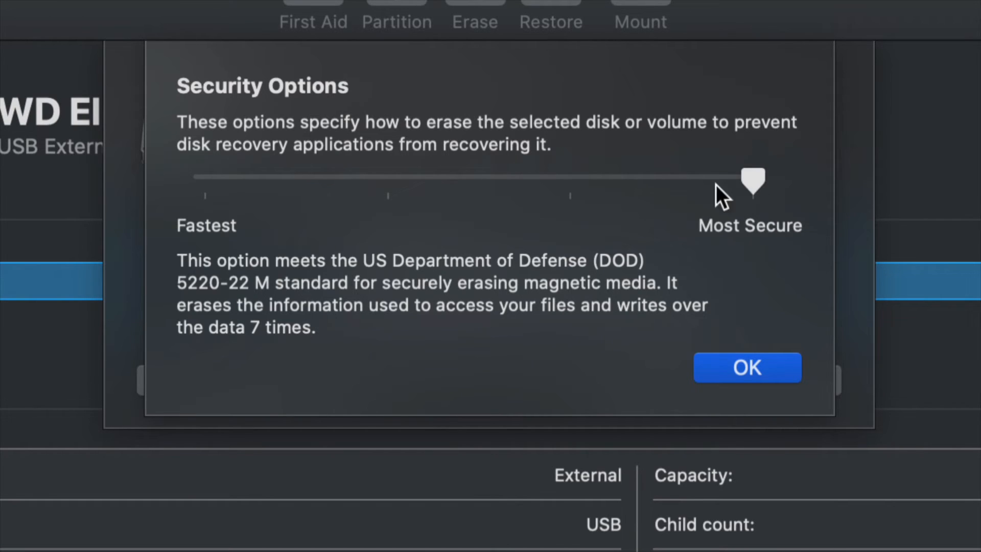
- Review the two-pass and most-secure levels, then leave the slider at Fastest and accept
{"action": "left_click_drag", "start_coordinate": [754, 182], "coordinate": [388, 182]}
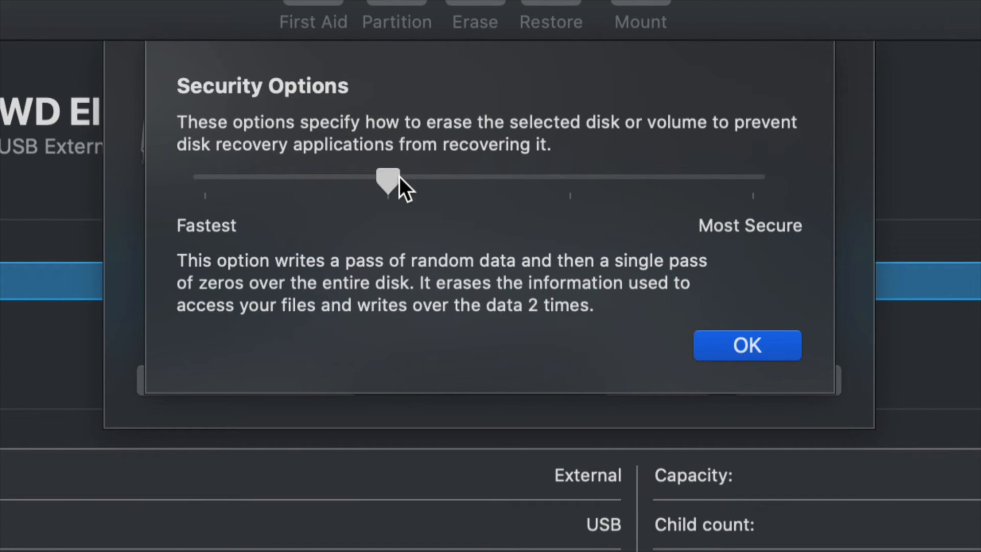
{"action": "left_click_drag", "start_coordinate": [388, 180], "coordinate": [753, 179]}
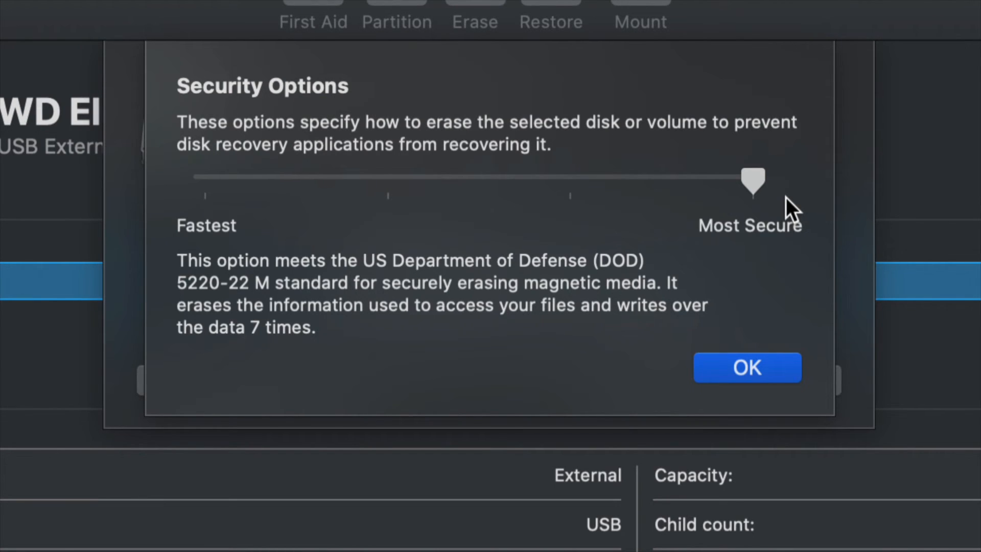
{"action": "left_click_drag", "start_coordinate": [753, 182], "coordinate": [203, 177]}
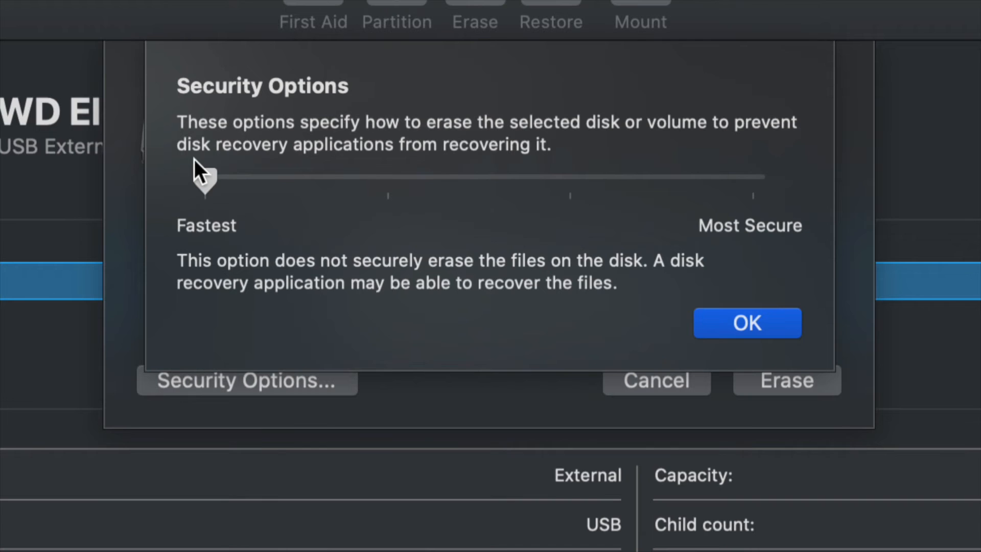
{"action": "left_click", "coordinate": [746, 323]}
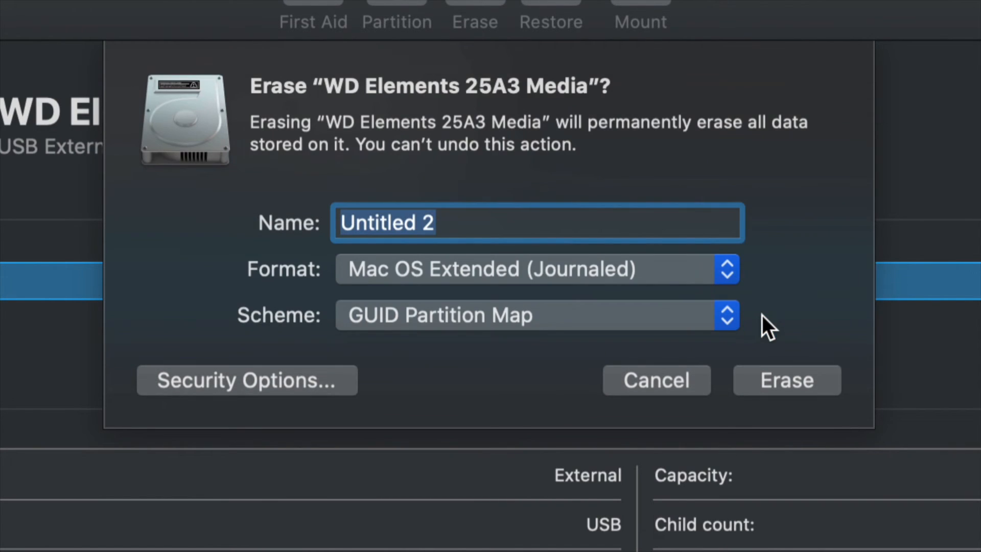
{"action": "mouse_move", "coordinate": [633, 365]}
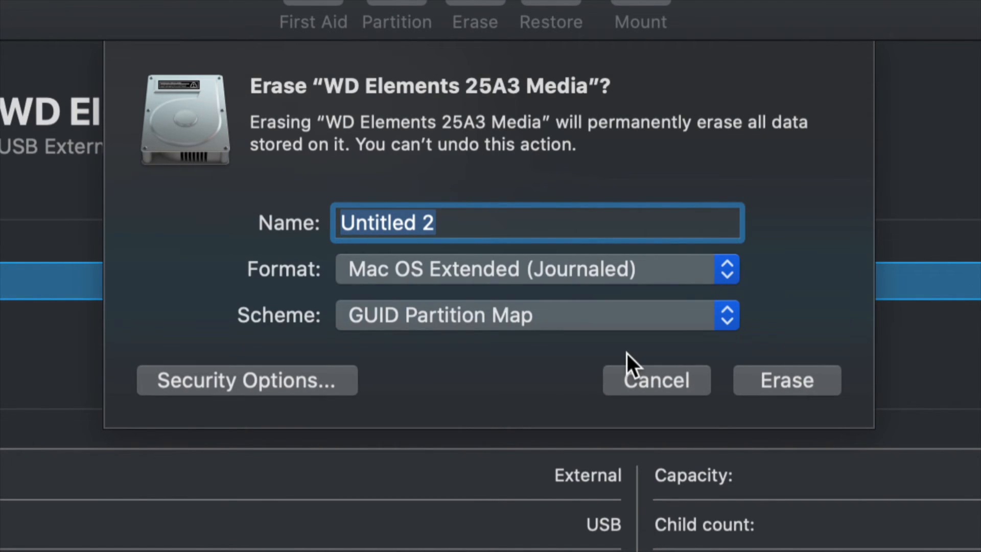
- Cancel the second erase prompt, leaving WD Elements with its Untitled volume
{"action": "left_click", "coordinate": [786, 379]}
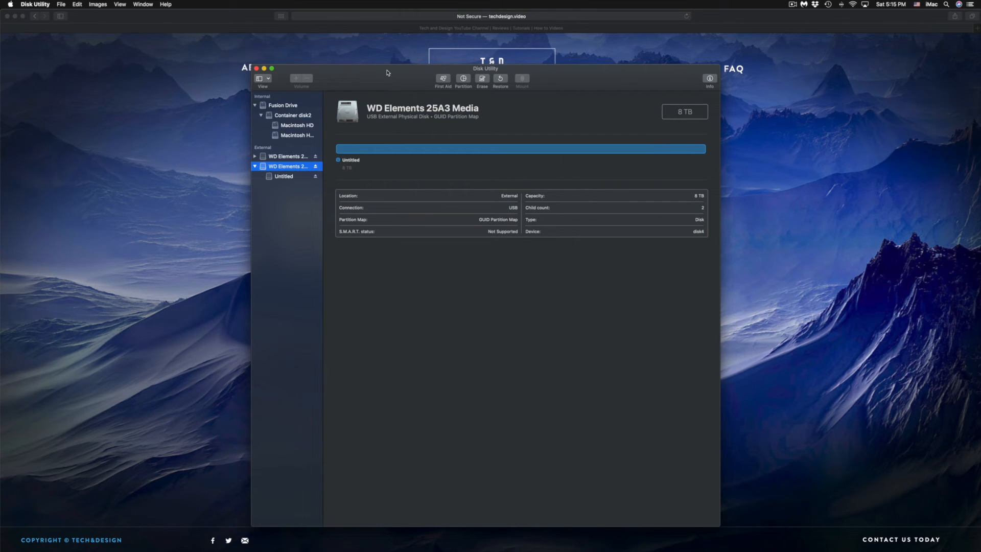